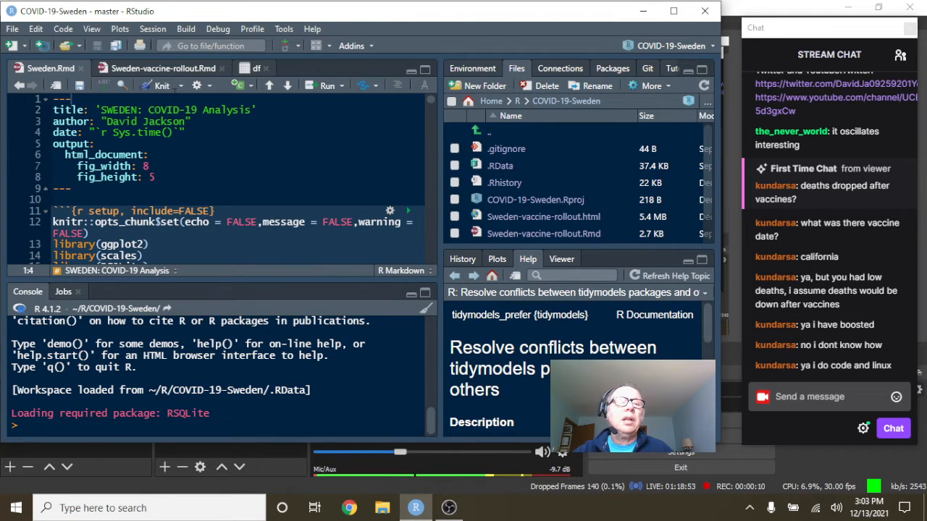
# Knit the Sweden vaccine rollout report to HTML and scroll down its preview
pyautogui.click(163, 68)
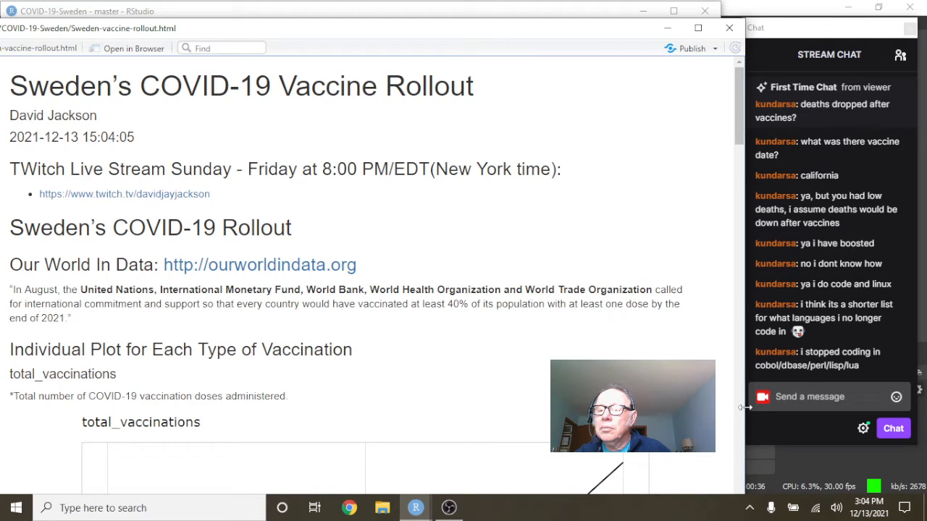
pyautogui.scroll(-3)
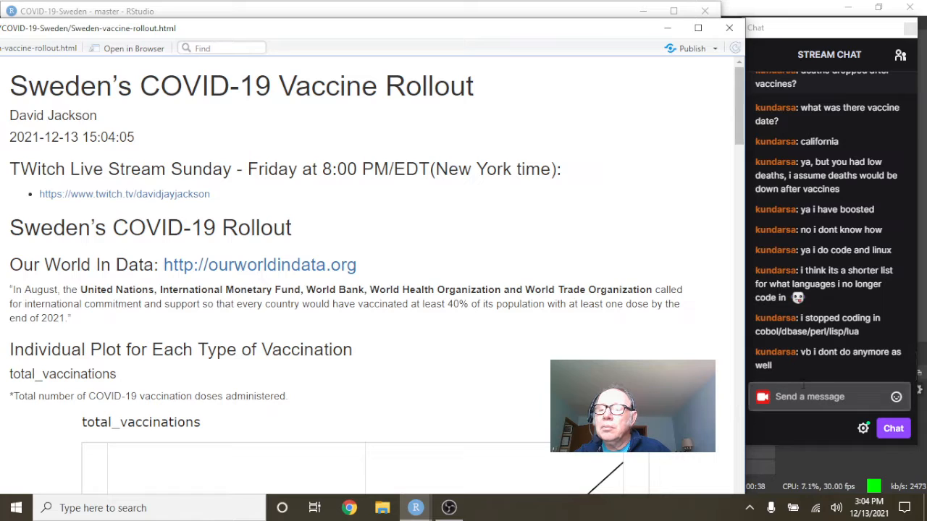
pyautogui.moveTo(810, 382)
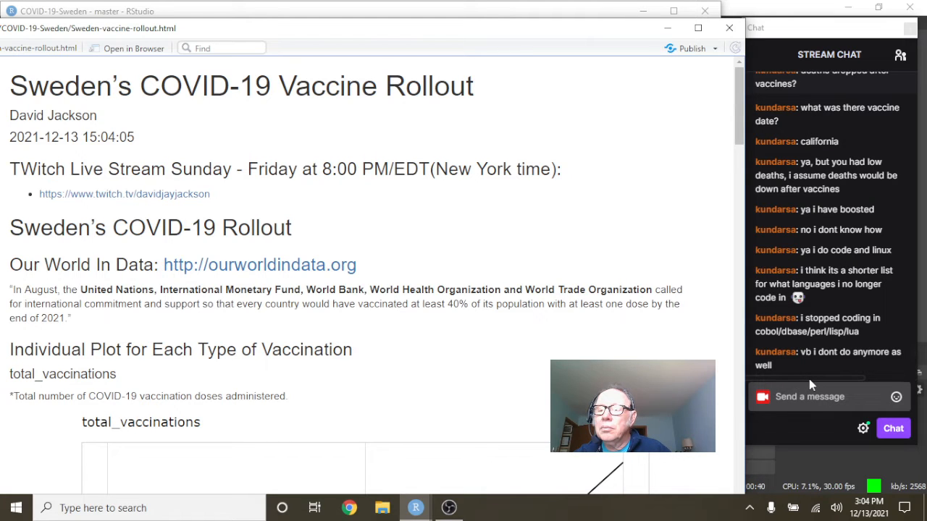
pyautogui.moveTo(833, 250)
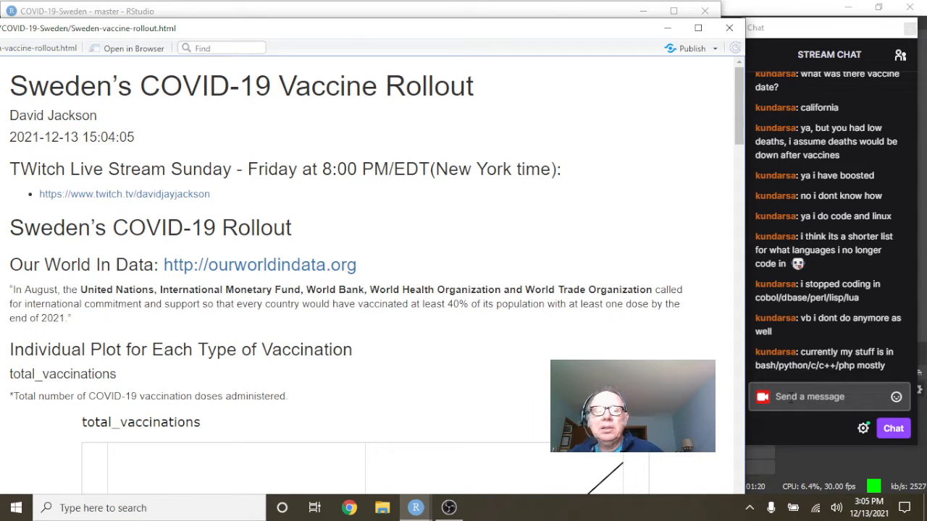
# Scroll the preview past the total_vaccinations chart to the people_vaccinated chart
pyautogui.scroll(-3)
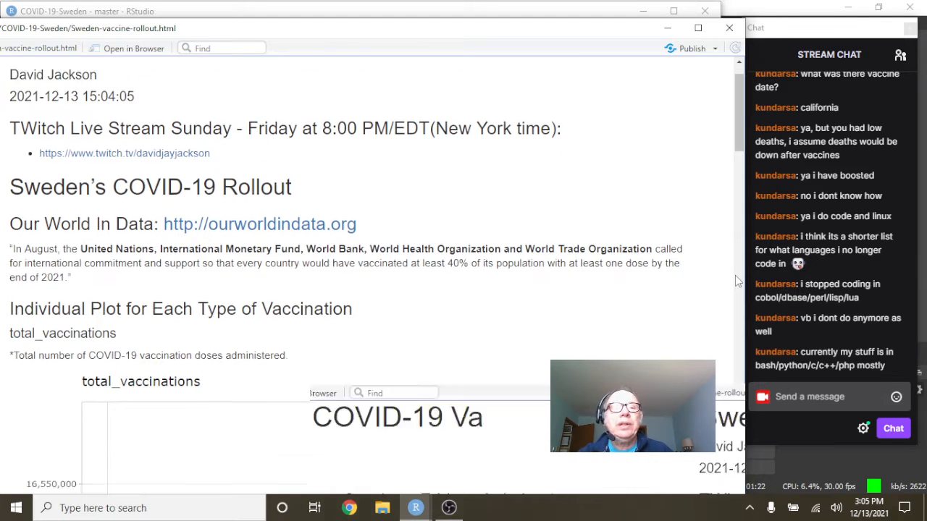
pyautogui.scroll(-3)
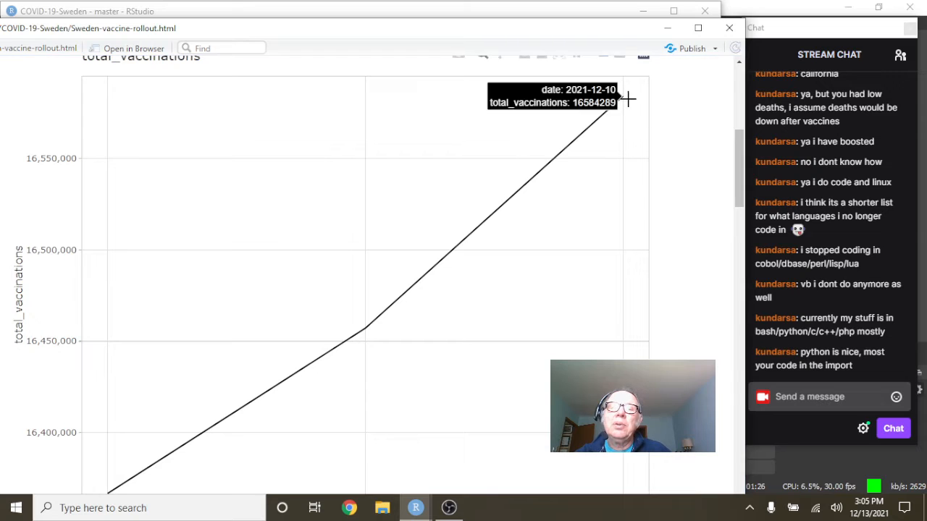
pyautogui.moveTo(624, 97)
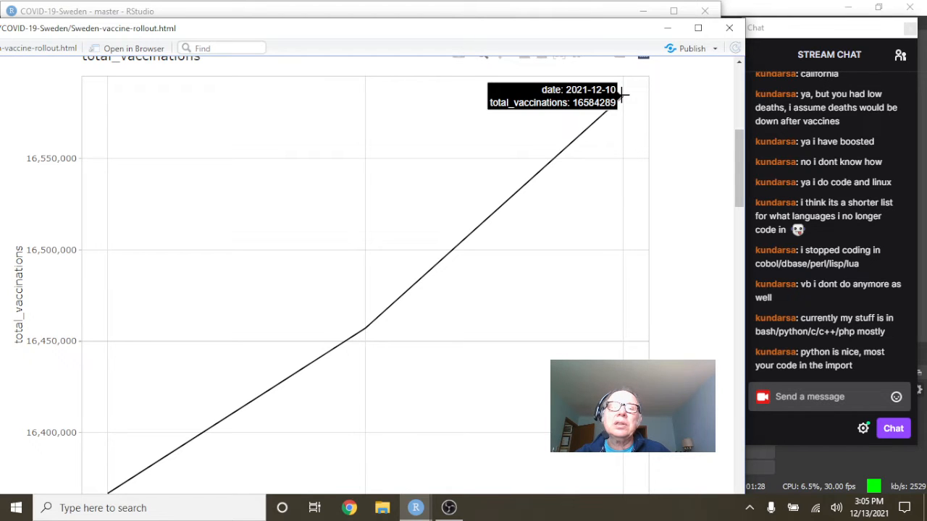
pyautogui.moveTo(626, 195)
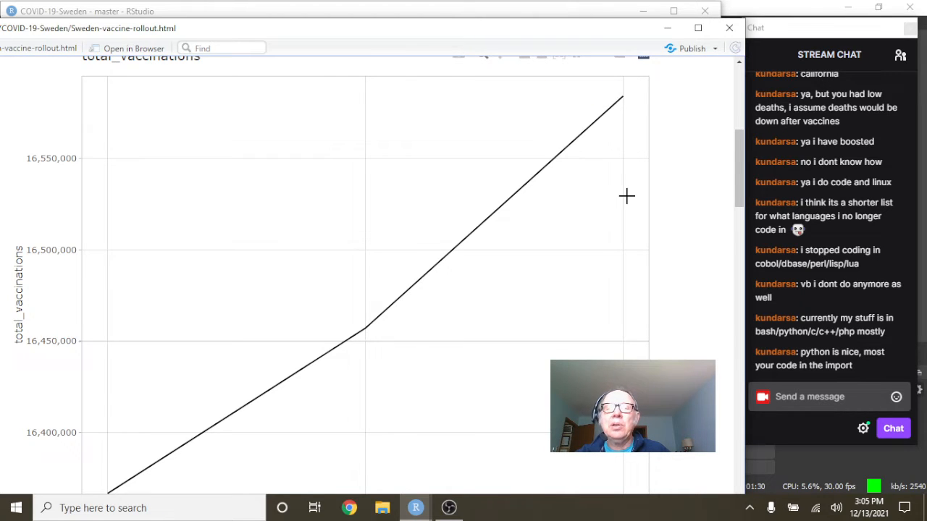
pyautogui.scroll(-3)
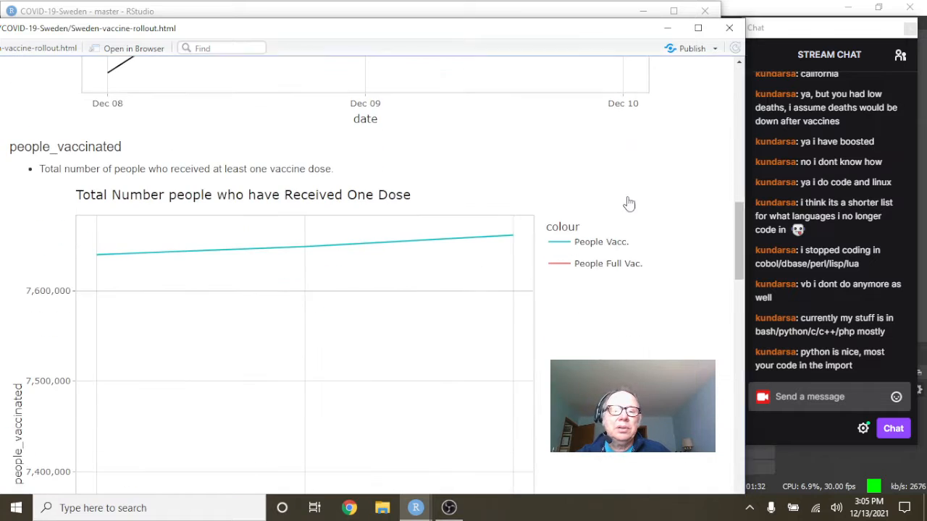
pyautogui.moveTo(511, 233)
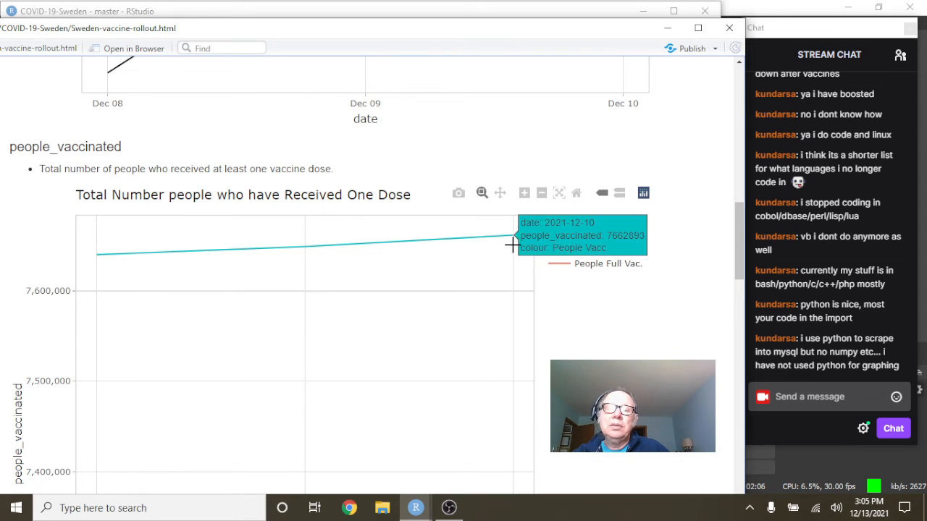
pyautogui.moveTo(513, 233)
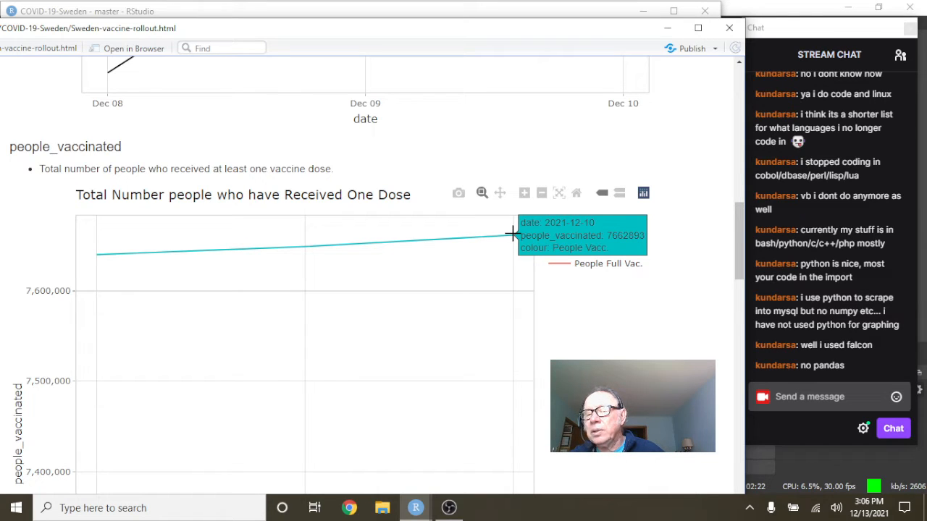
pyautogui.moveTo(570, 246)
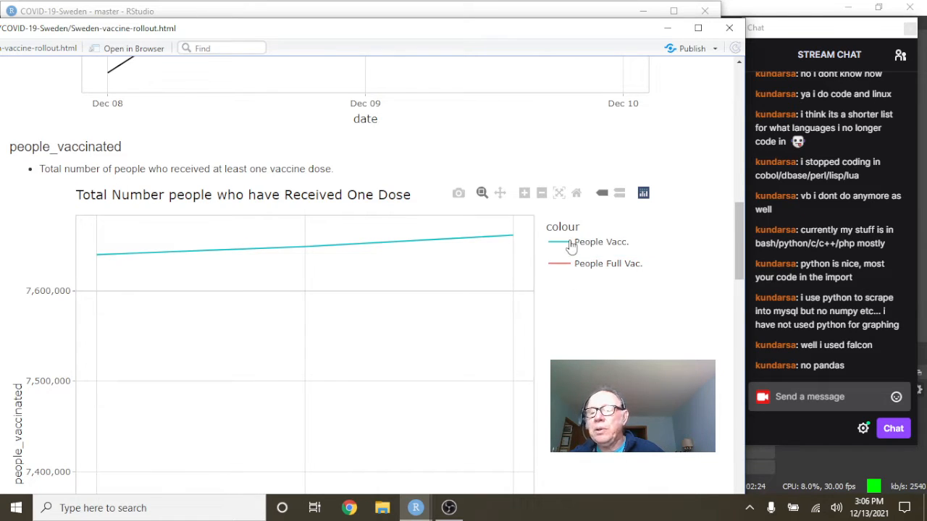
pyautogui.moveTo(507, 236)
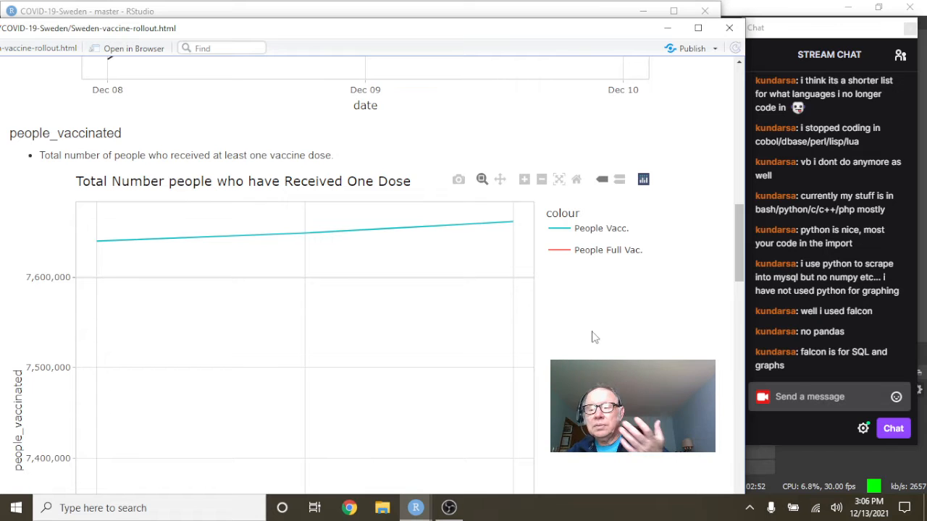
pyautogui.moveTo(447, 313)
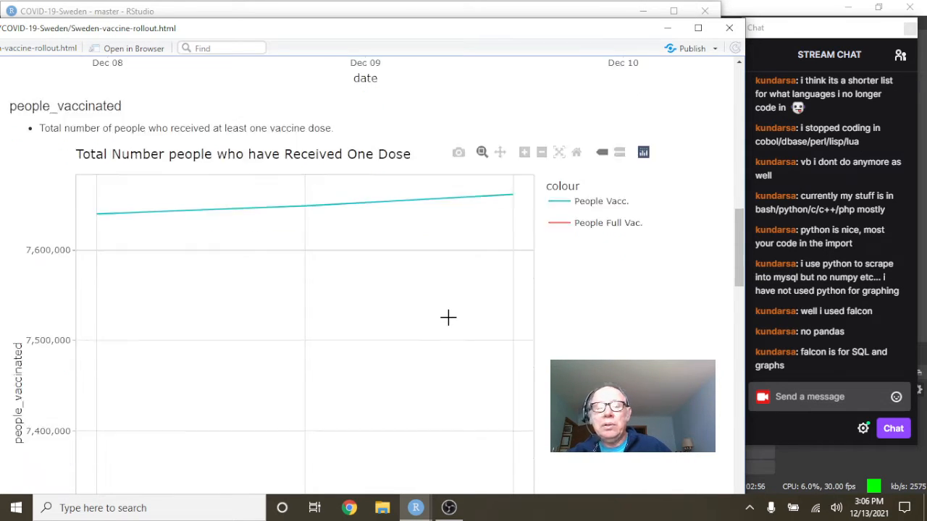
# Scroll to the People Full Vac. line and check its Dec 10 value
pyautogui.scroll(-3)
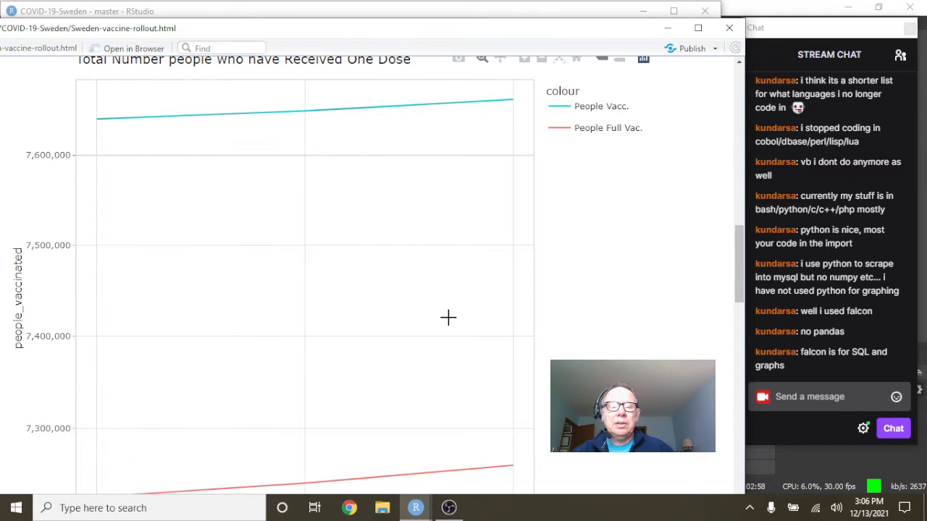
pyautogui.scroll(-3)
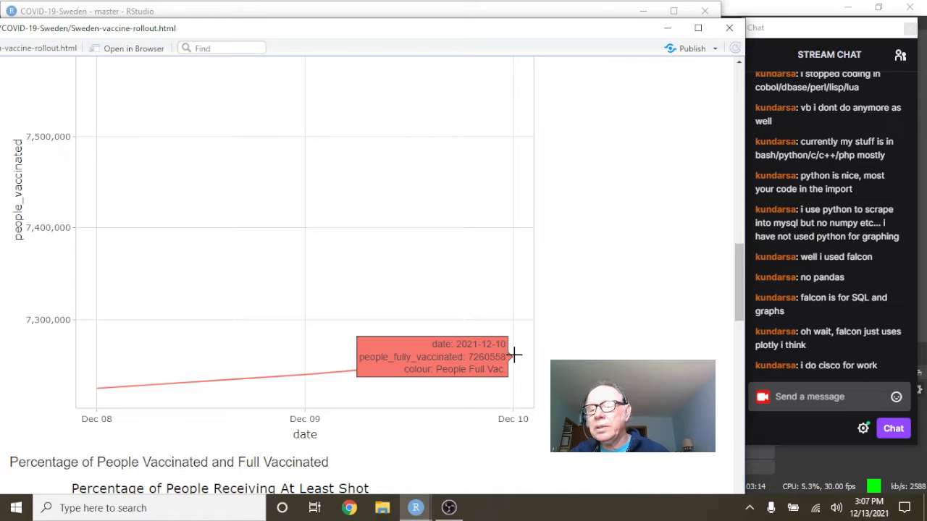
pyautogui.scroll(-3)
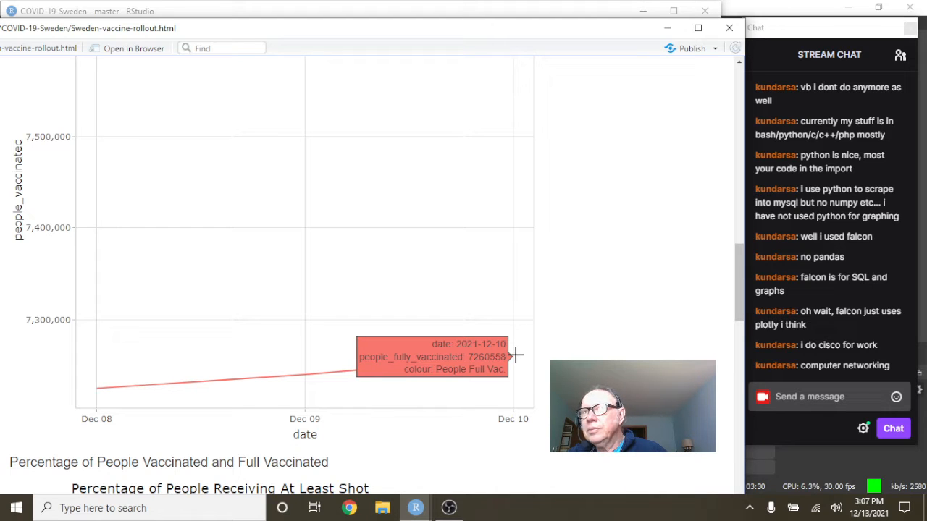
pyautogui.moveTo(559, 347)
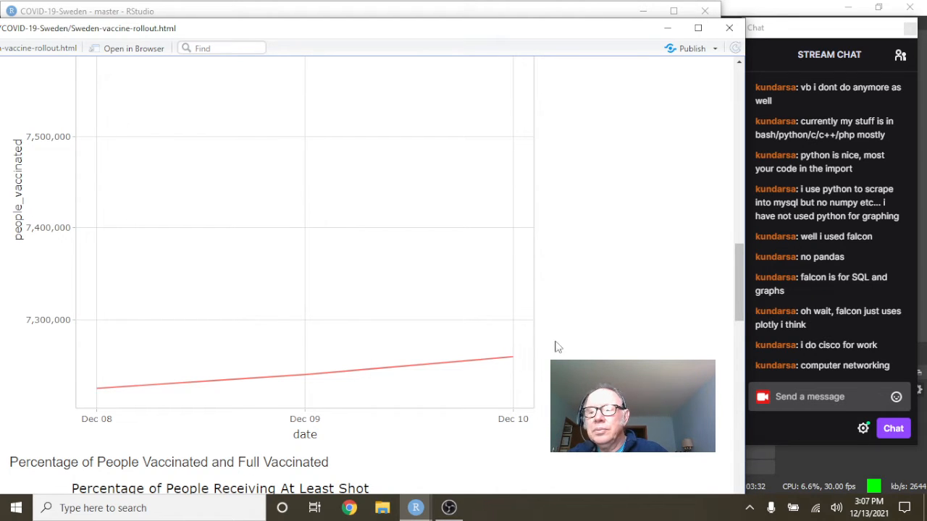
pyautogui.moveTo(516, 357)
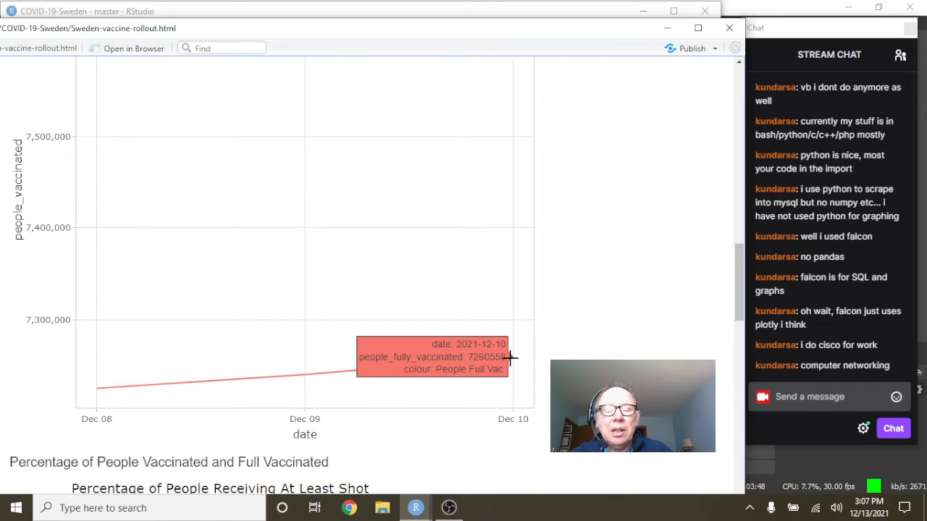
# Scroll through the at-least-one-shot (about 75.20% to 75.42%) and fully-vaccinated percentage charts
pyautogui.scroll(-3)
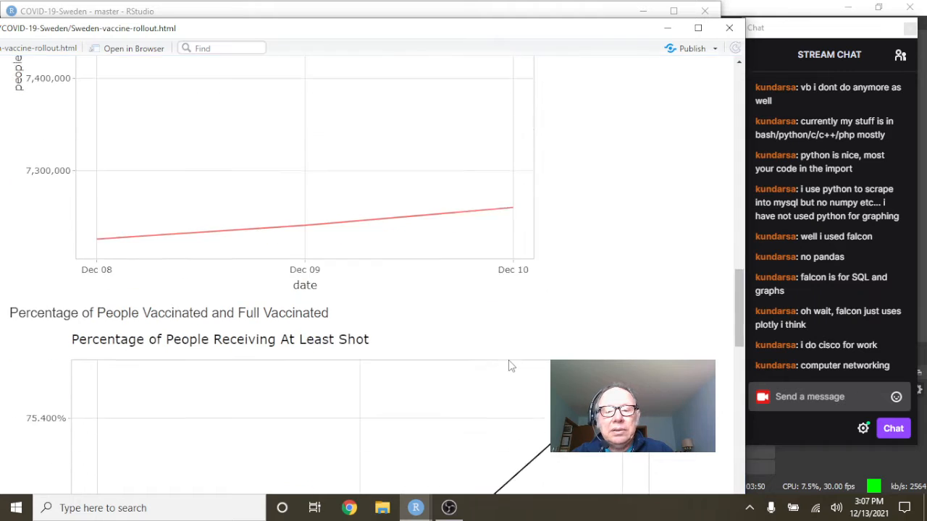
pyautogui.scroll(-3)
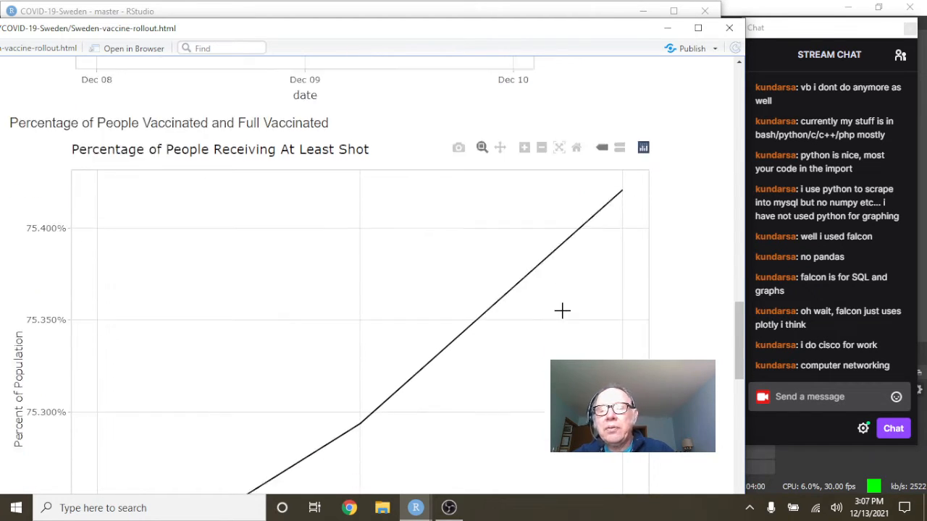
pyautogui.scroll(-3)
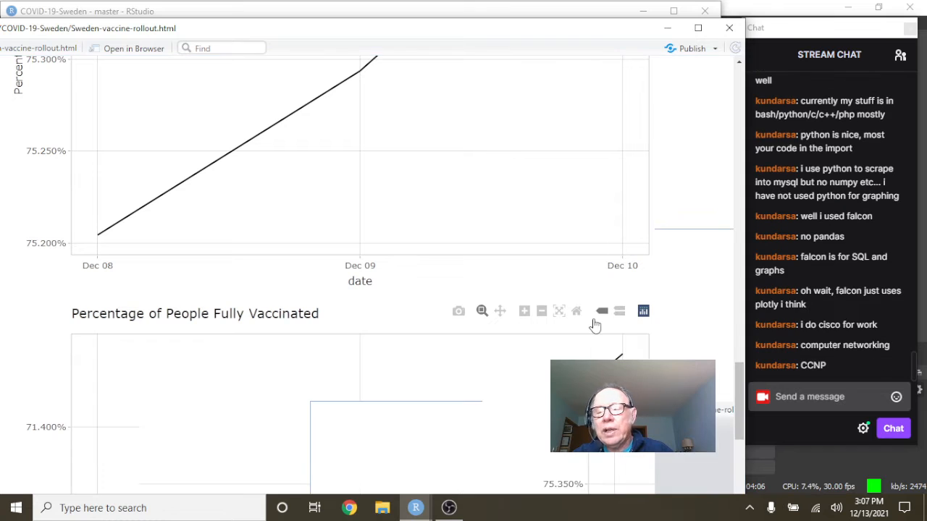
pyautogui.scroll(-3)
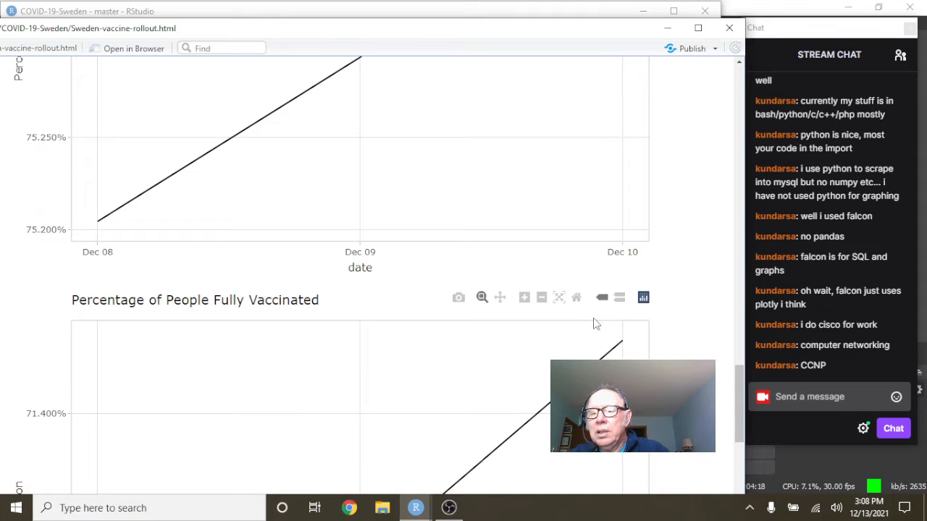
pyautogui.scroll(-3)
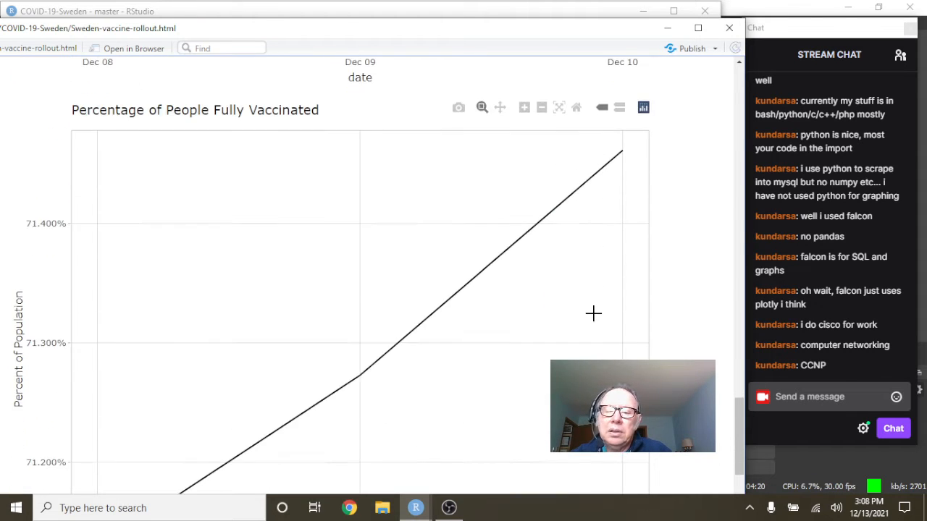
pyautogui.scroll(-3)
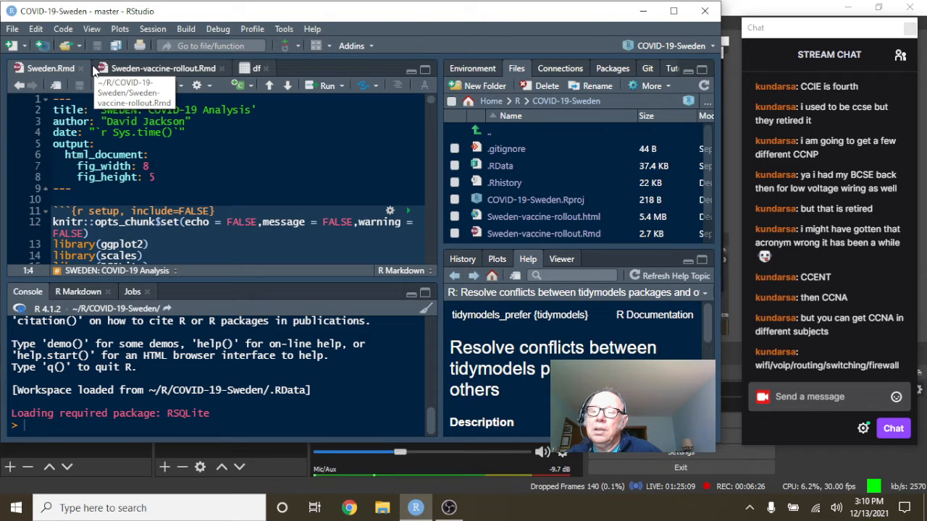
# Scroll down while switching to the OBS Studio window with the Showtime scene
pyautogui.scroll(-3)
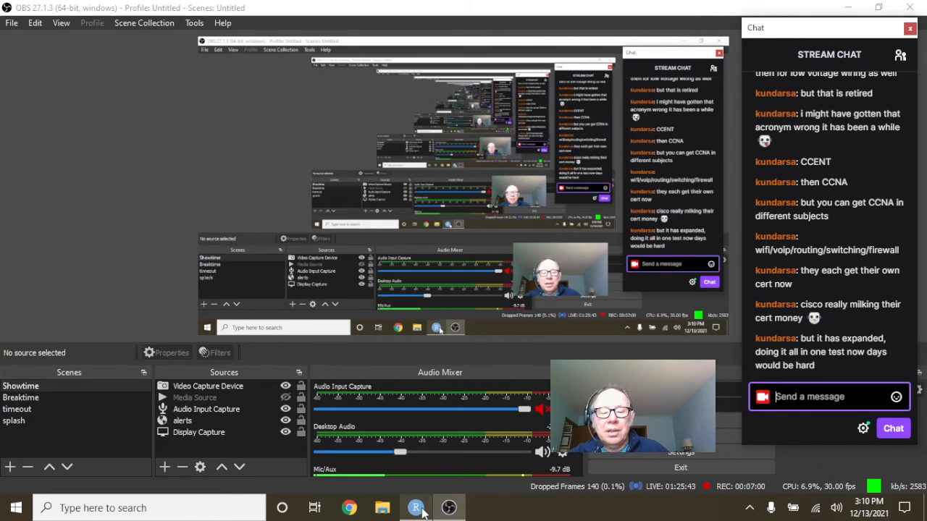
pyautogui.click(413, 507)
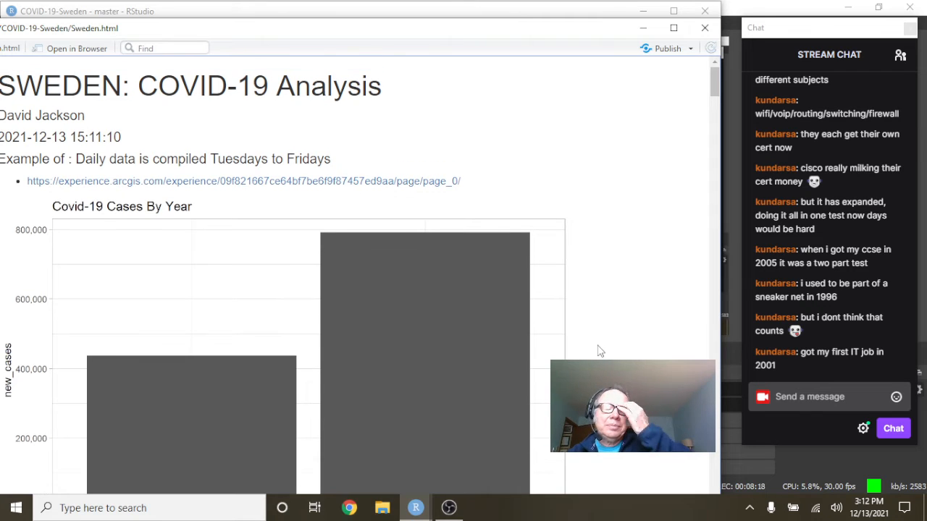
# Scroll past Cases By Year to Deaths By Year (about 10,000 in 2020, 6,500 in 2021)
pyautogui.scroll(-3)
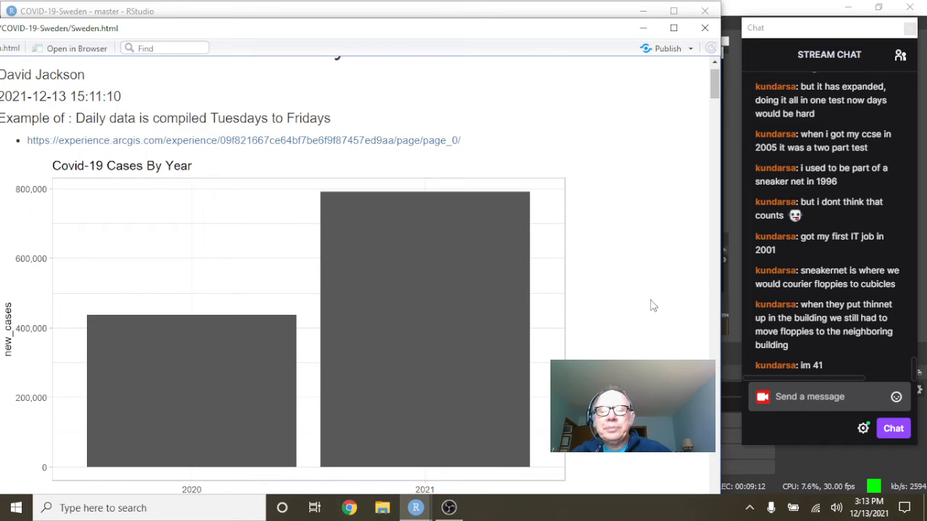
pyautogui.moveTo(414, 266)
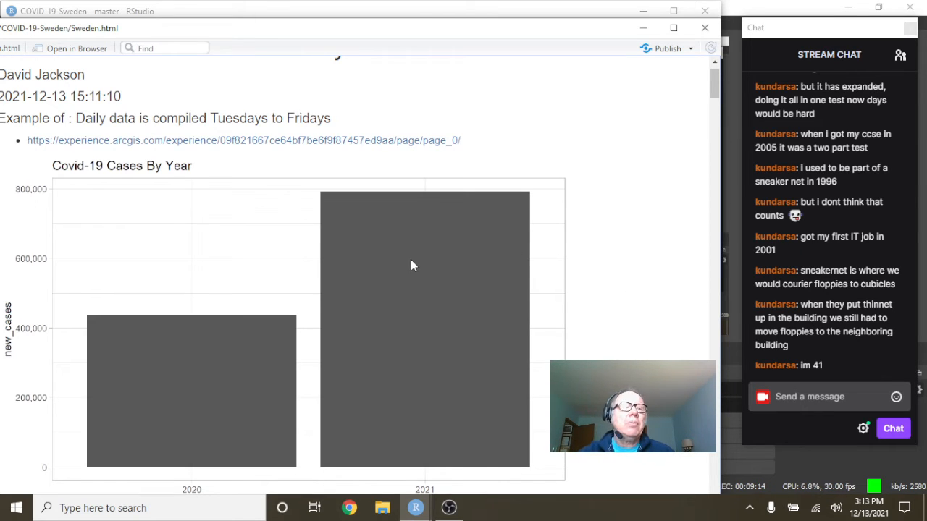
pyautogui.moveTo(490, 340)
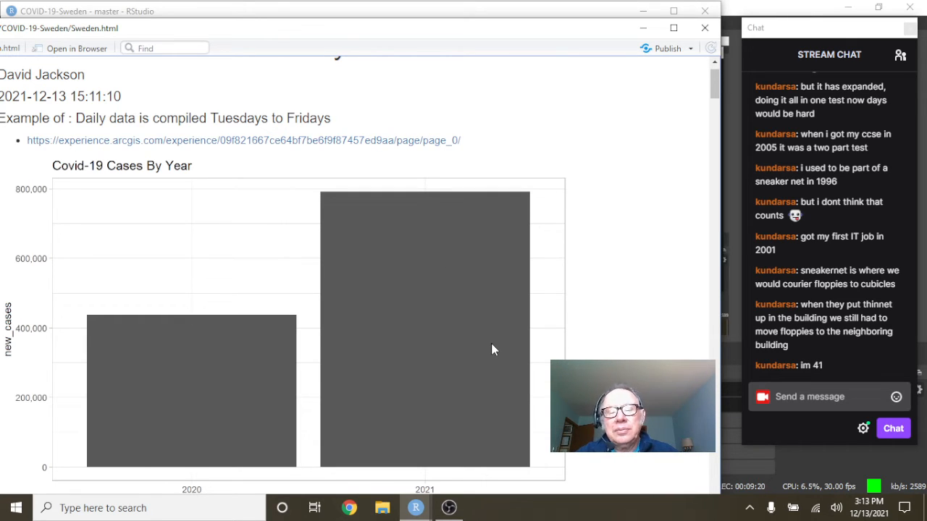
pyautogui.moveTo(482, 196)
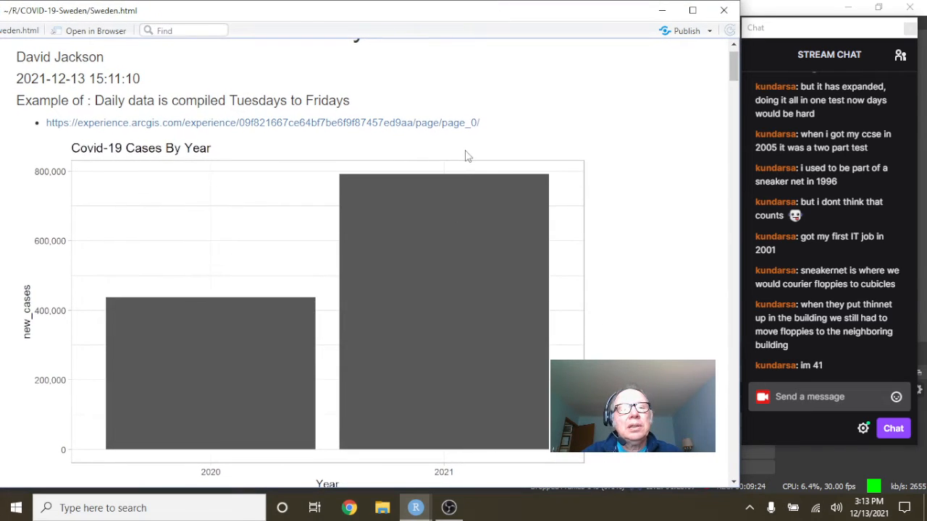
pyautogui.moveTo(502, 317)
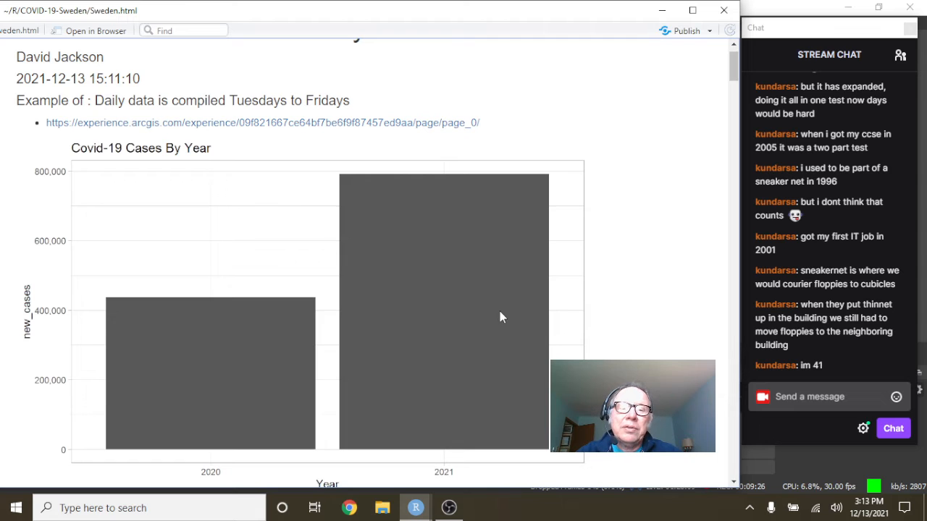
pyautogui.scroll(-3)
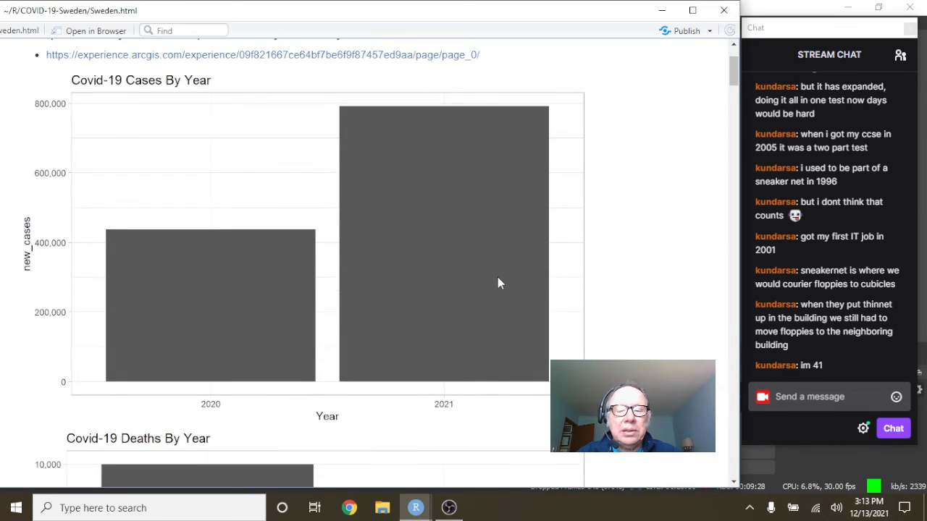
pyautogui.scroll(-3)
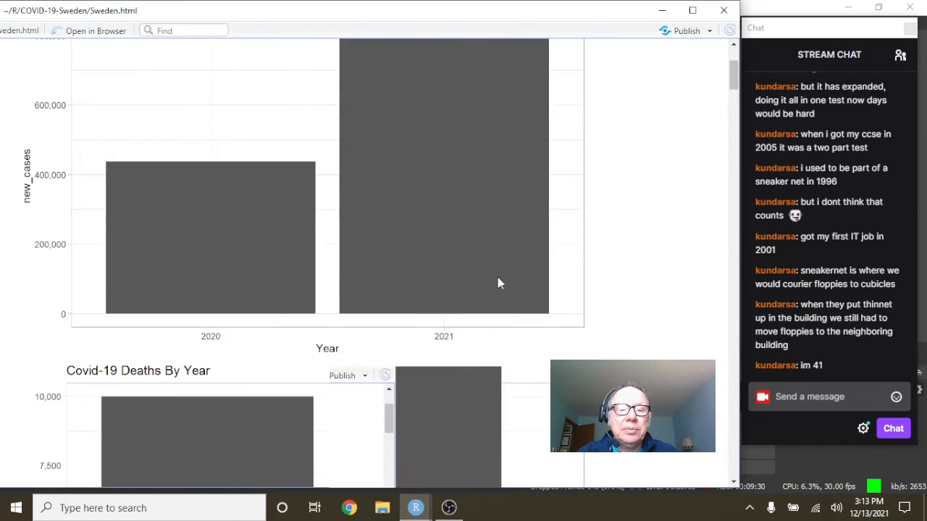
pyautogui.scroll(-3)
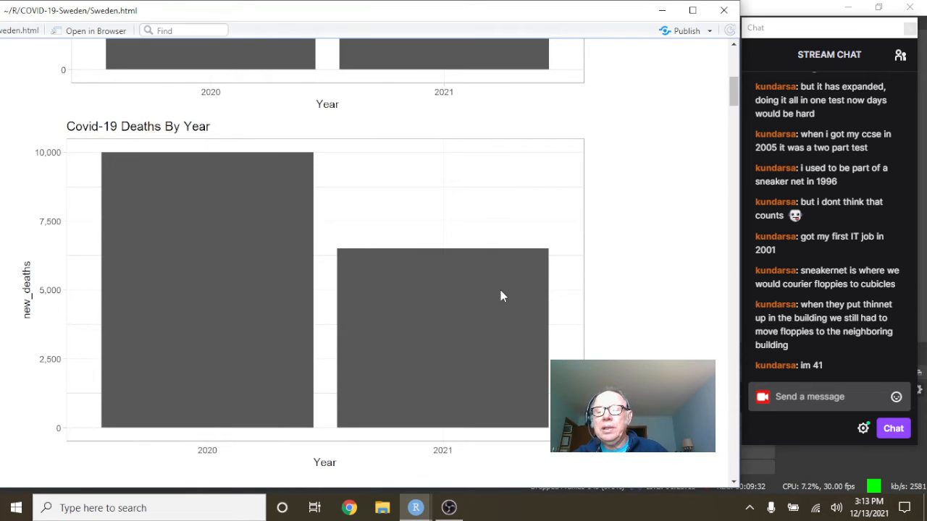
pyautogui.moveTo(437, 314)
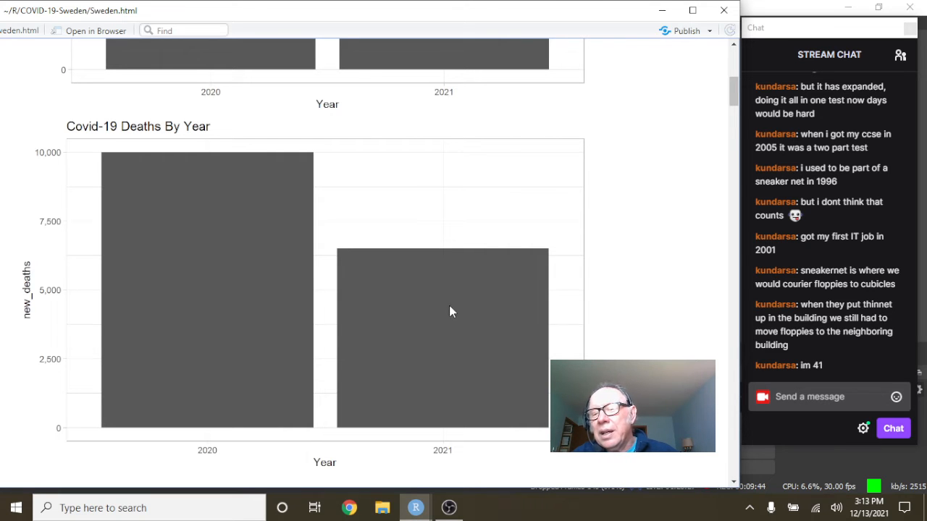
pyautogui.moveTo(461, 316)
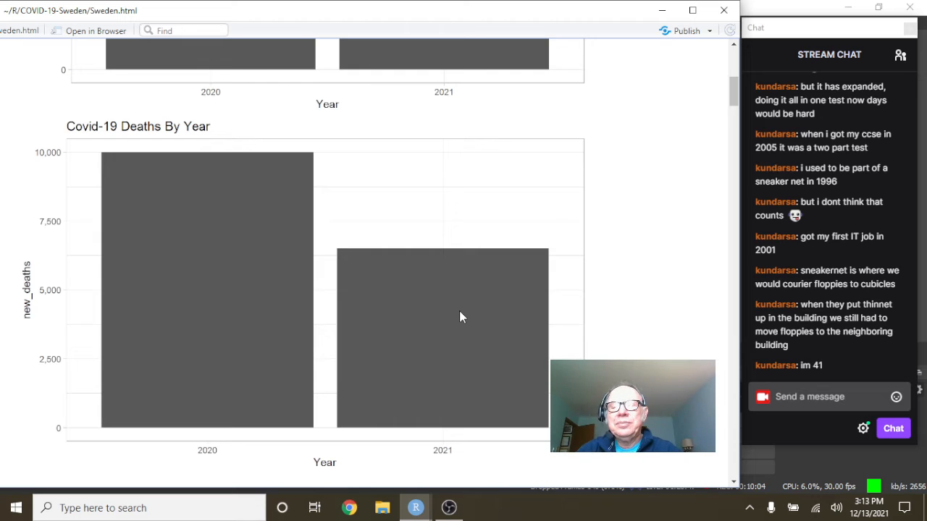
pyautogui.moveTo(423, 312)
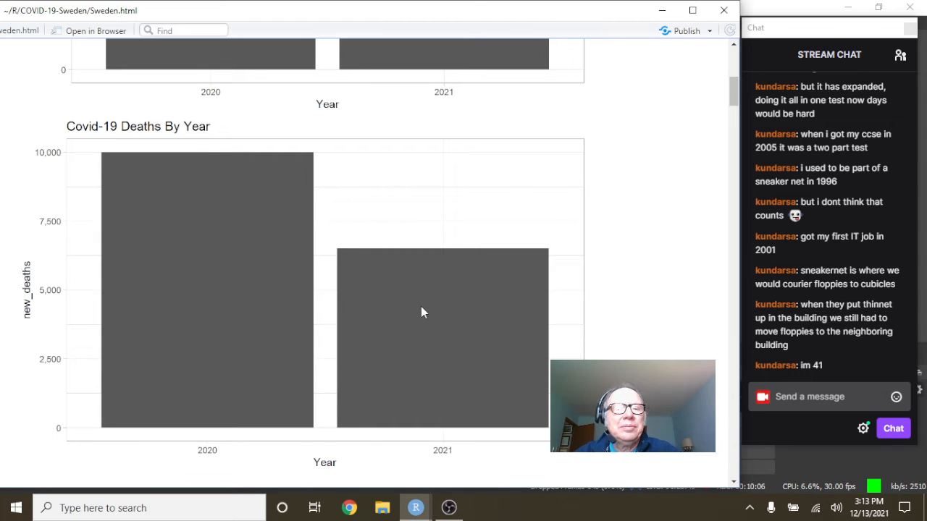
pyautogui.moveTo(417, 309)
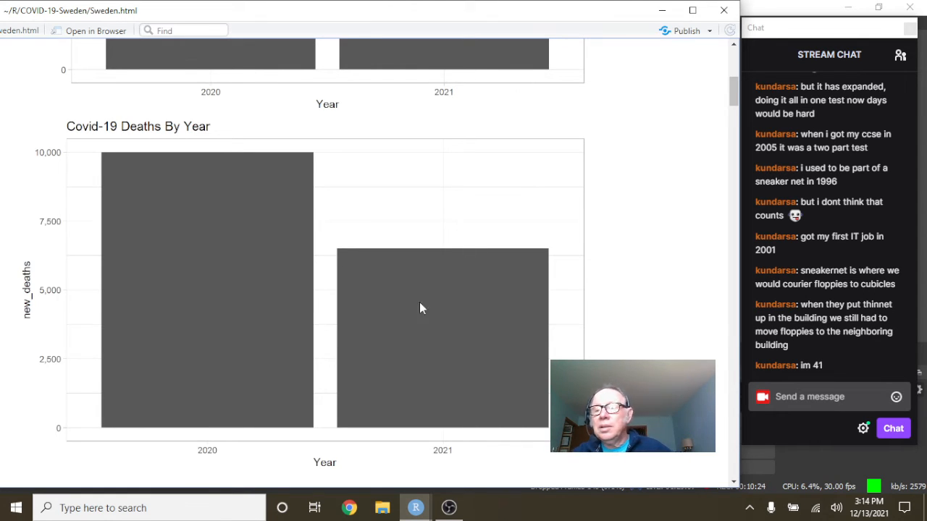
pyautogui.moveTo(463, 295)
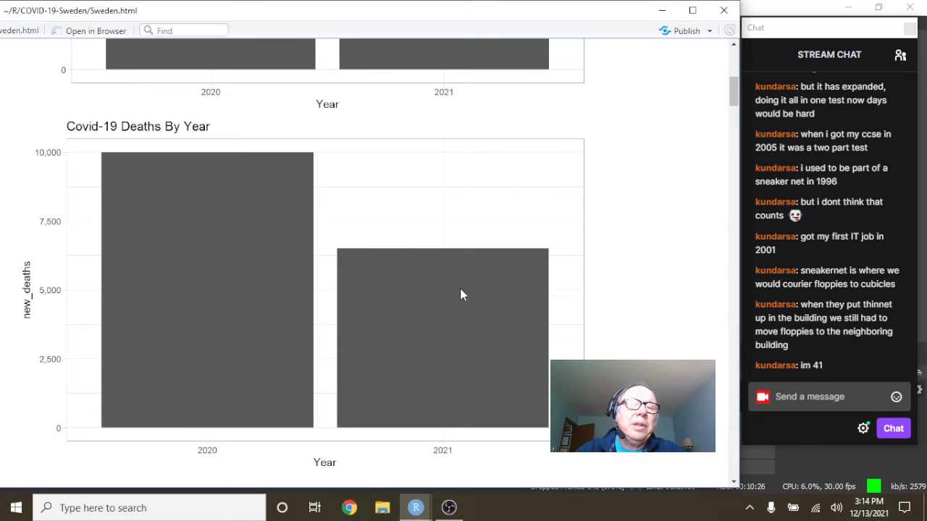
pyautogui.moveTo(450, 297)
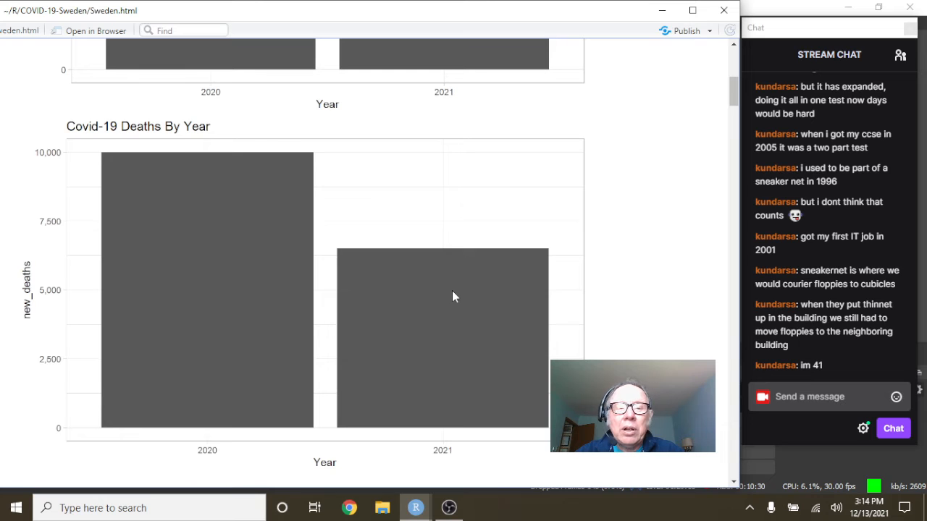
pyautogui.moveTo(288, 263)
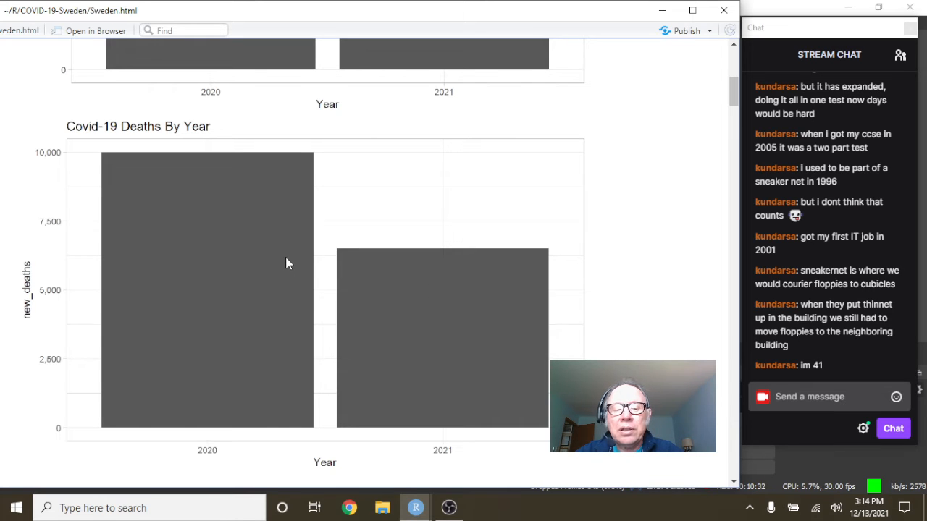
pyautogui.scroll(-3)
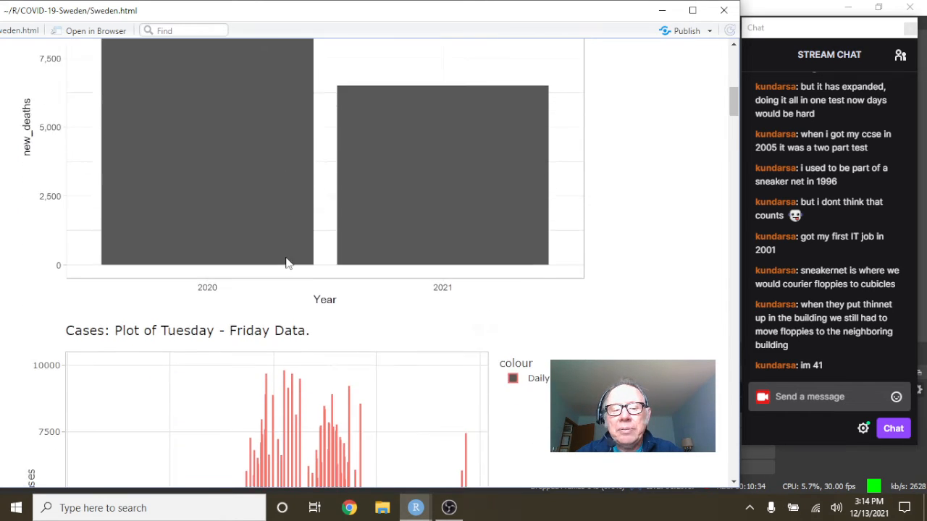
pyautogui.scroll(-3)
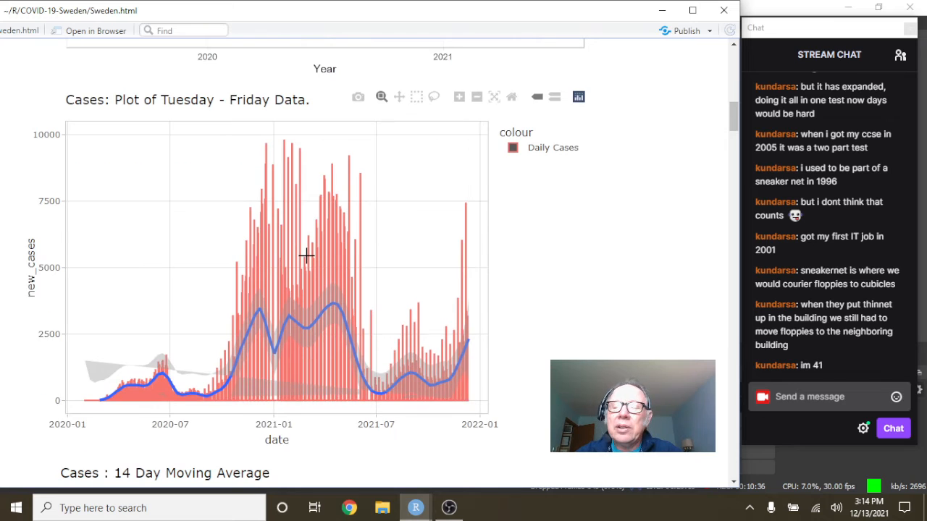
pyautogui.moveTo(243, 236)
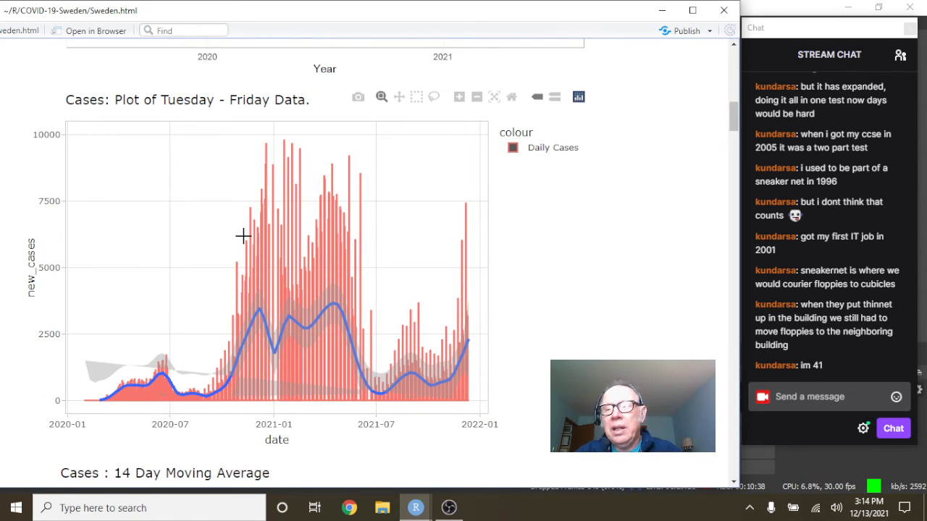
pyautogui.moveTo(240, 239)
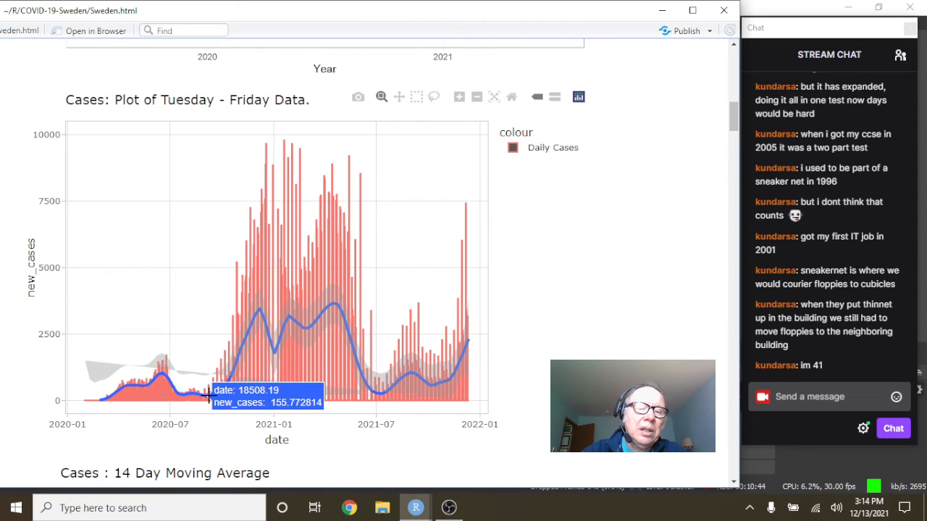
pyautogui.moveTo(214, 404)
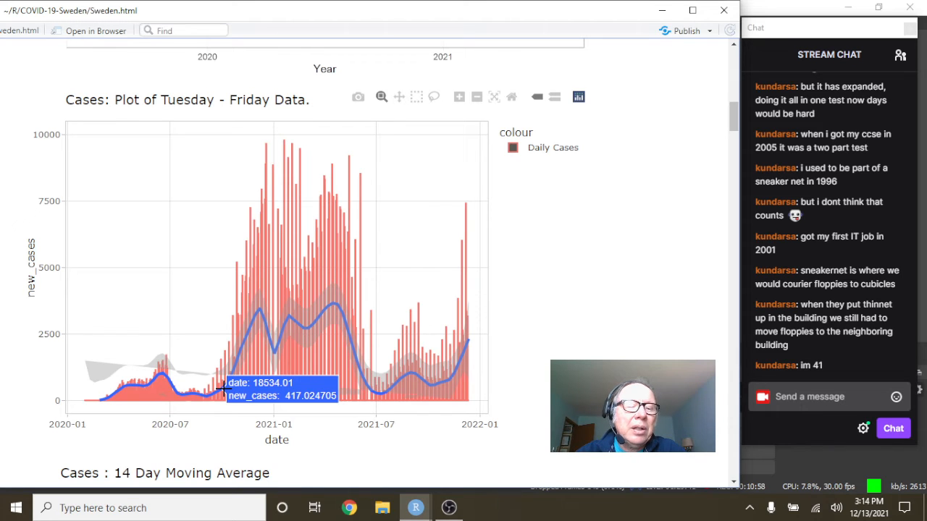
pyautogui.moveTo(272, 253)
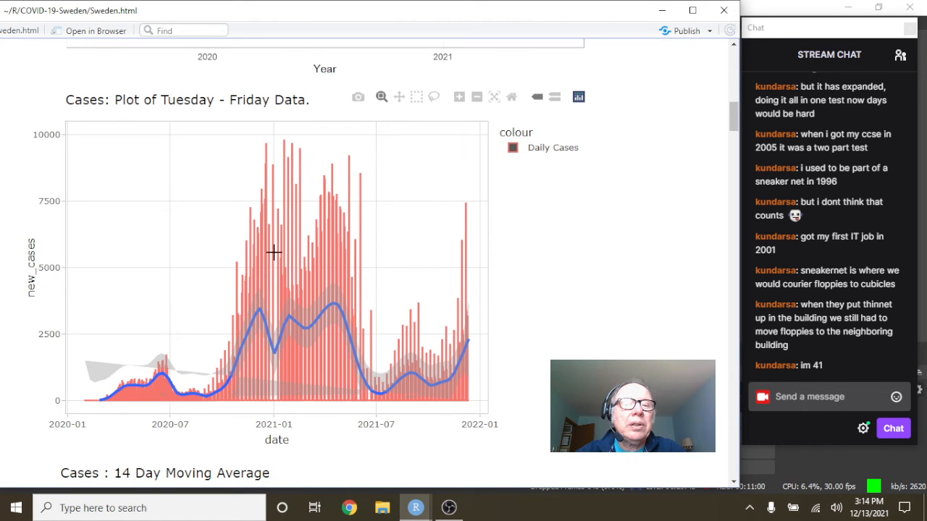
pyautogui.moveTo(334, 259)
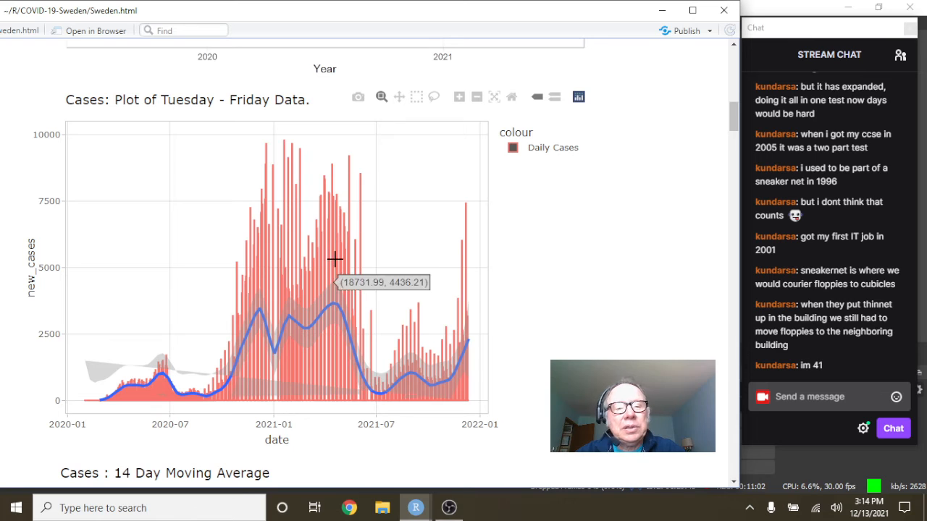
pyautogui.moveTo(97, 264)
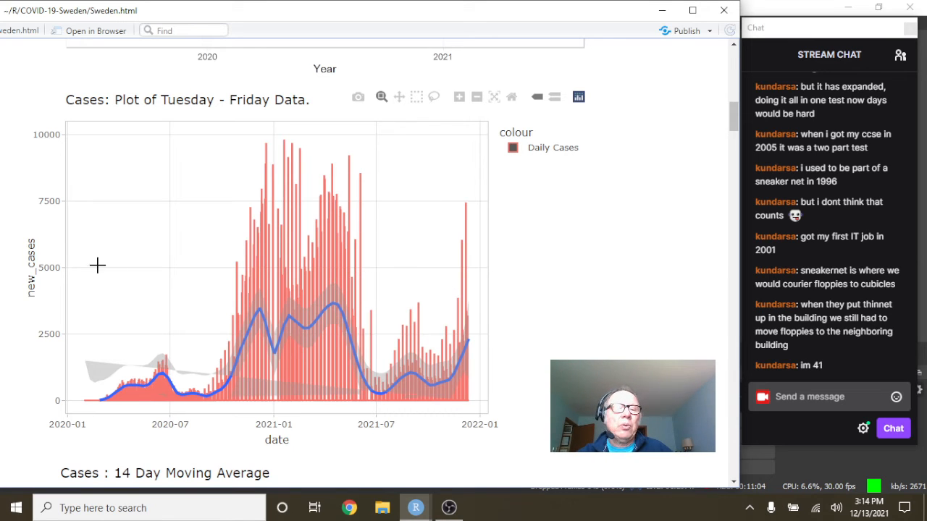
pyautogui.moveTo(297, 281)
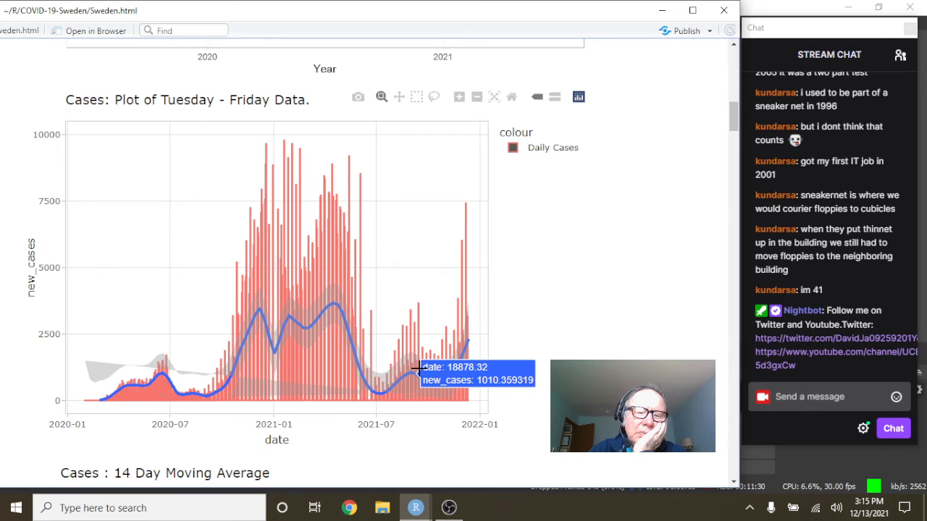
pyautogui.moveTo(342, 298)
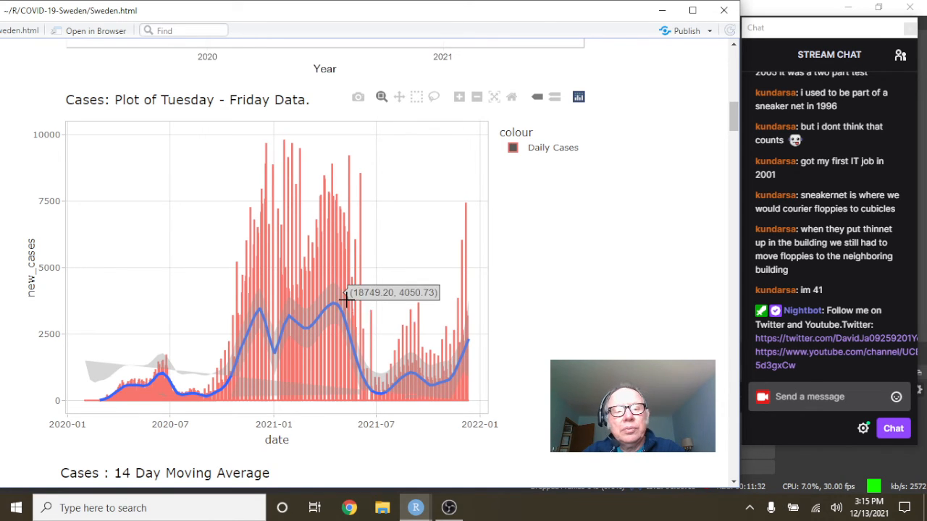
pyautogui.moveTo(329, 312)
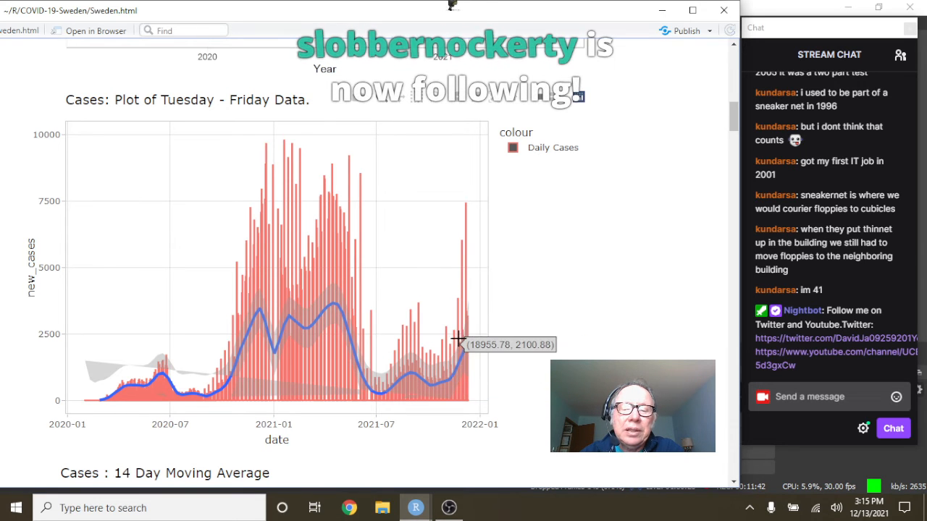
pyautogui.moveTo(338, 242)
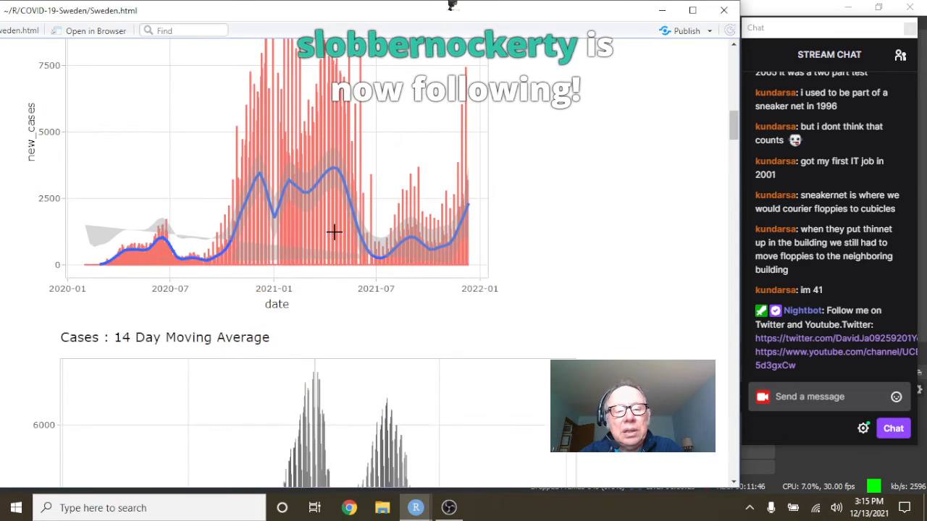
# Zoom the 14 Day Moving Average chart onto late 2021, then scroll to the Tuesday-Friday deaths plot
pyautogui.scroll(-3)
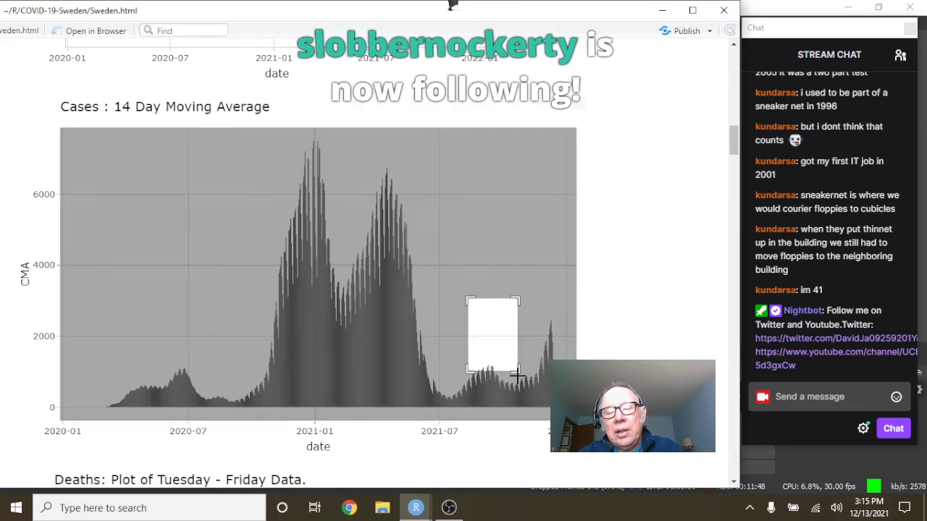
pyautogui.moveTo(469, 297); pyautogui.dragTo(517, 373)
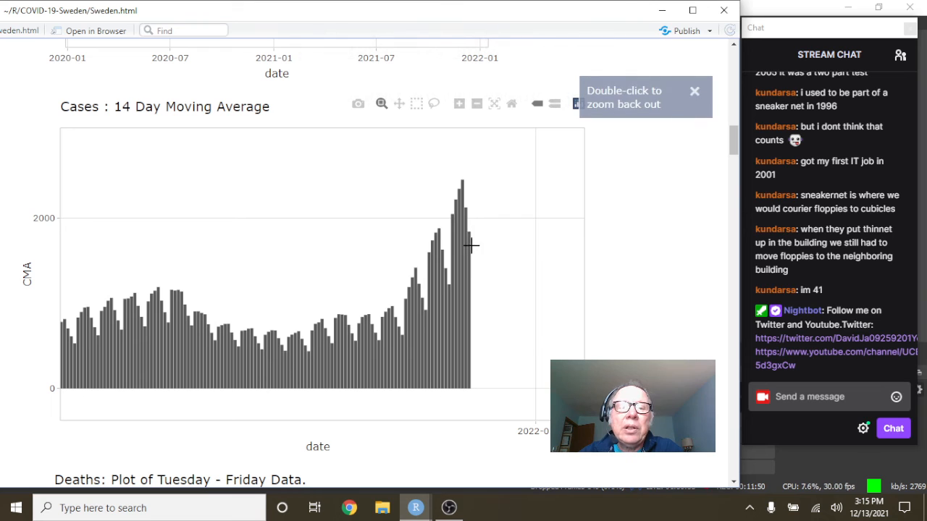
pyautogui.moveTo(425, 283)
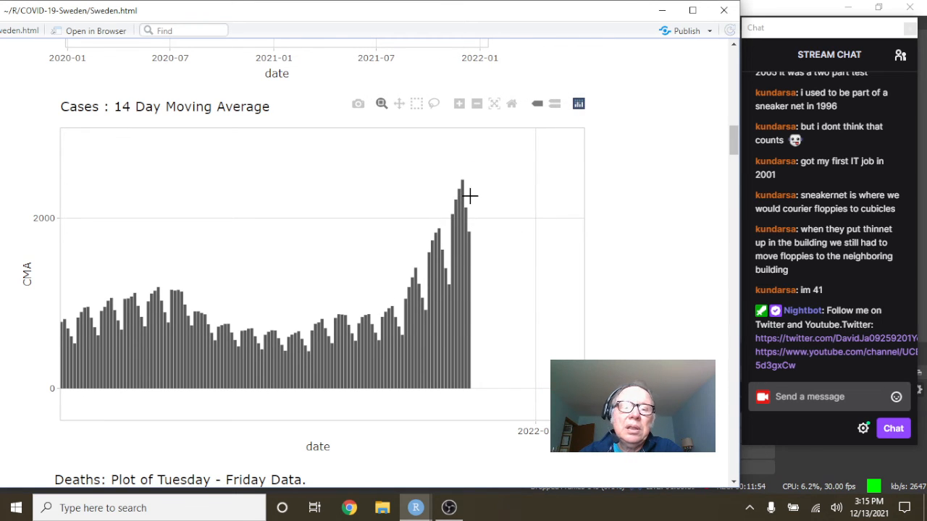
pyautogui.moveTo(467, 237)
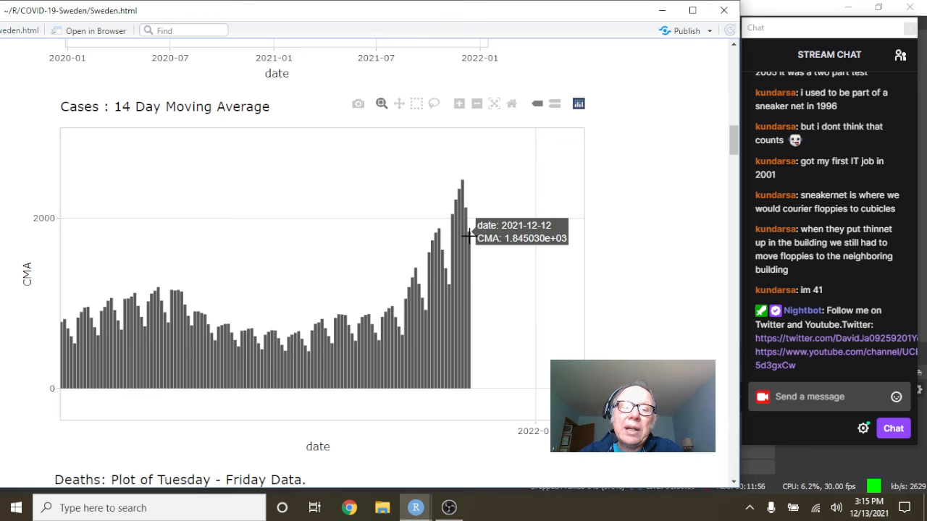
pyautogui.moveTo(364, 148)
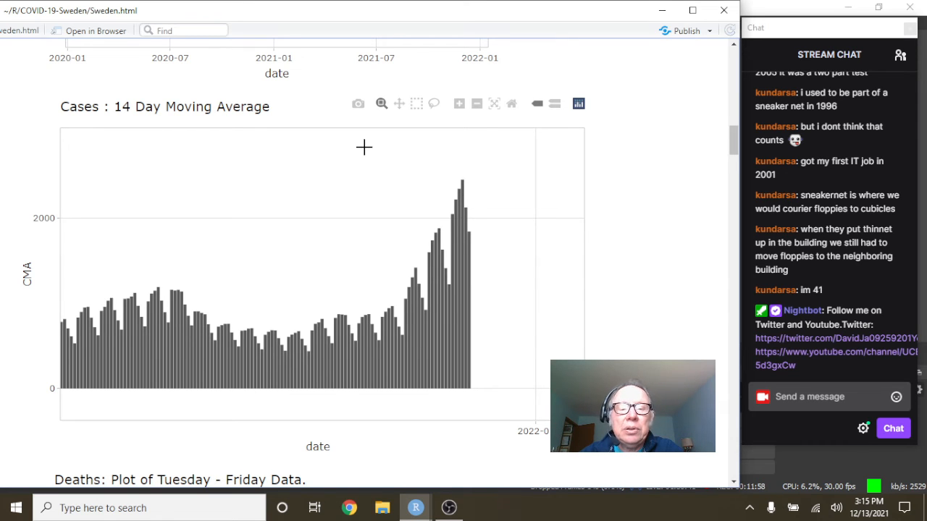
pyautogui.scroll(-3)
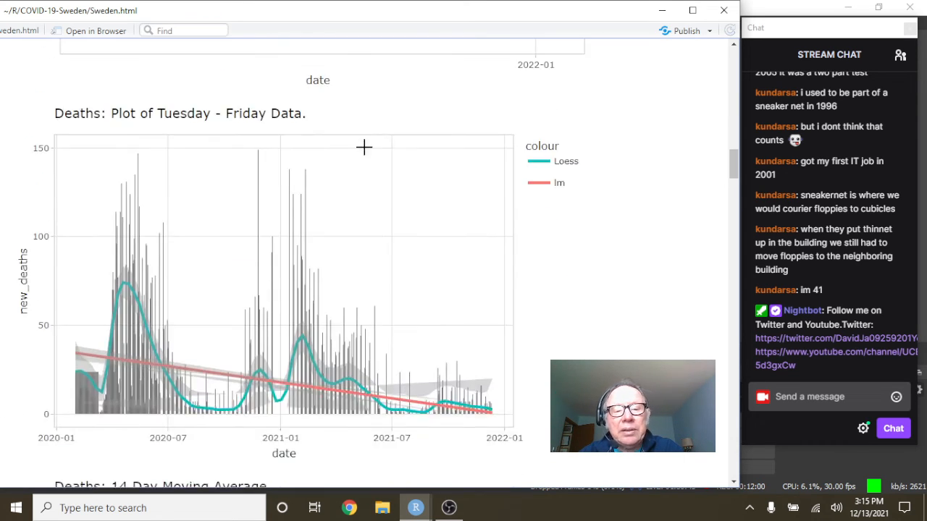
pyautogui.scroll(-3)
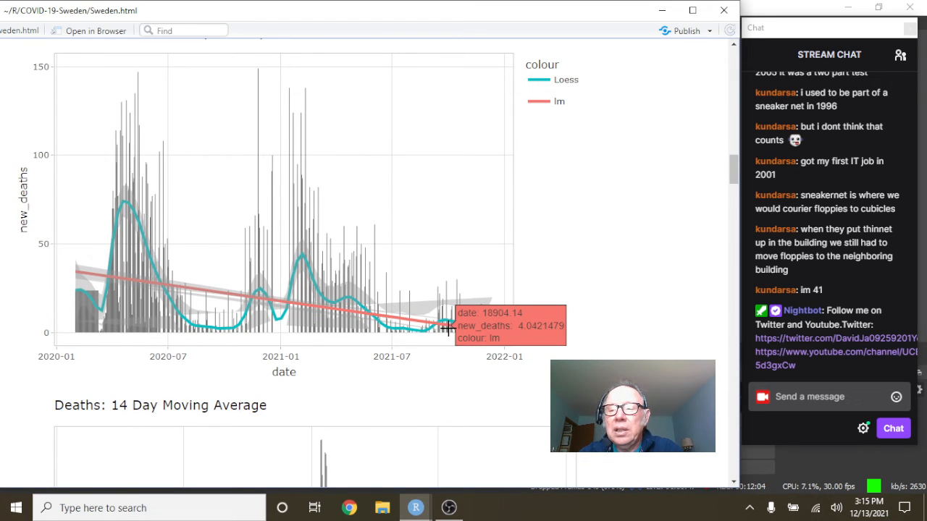
pyautogui.moveTo(485, 336)
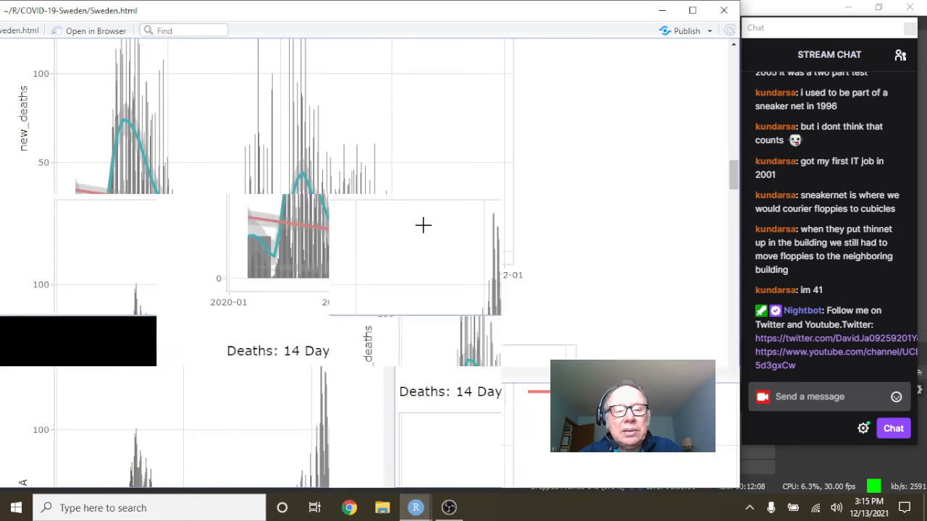
pyautogui.scroll(-3)
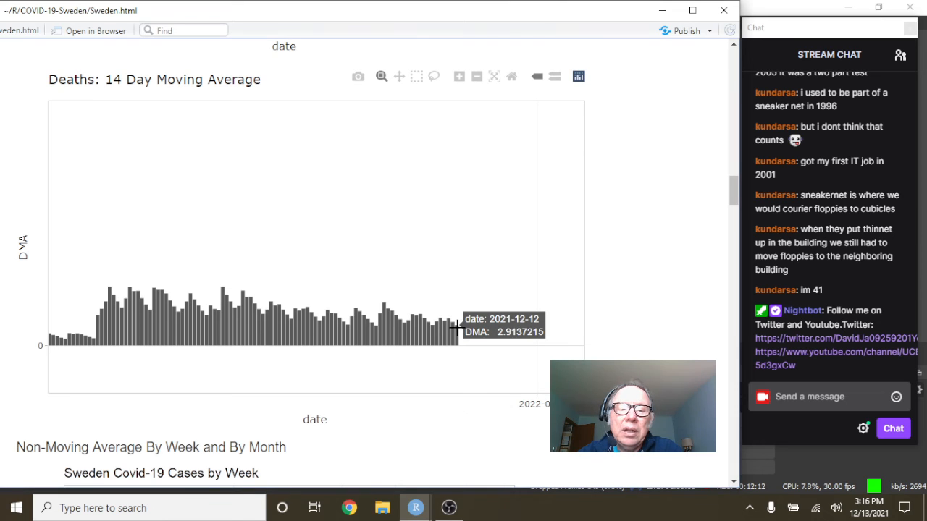
pyautogui.moveTo(455, 327)
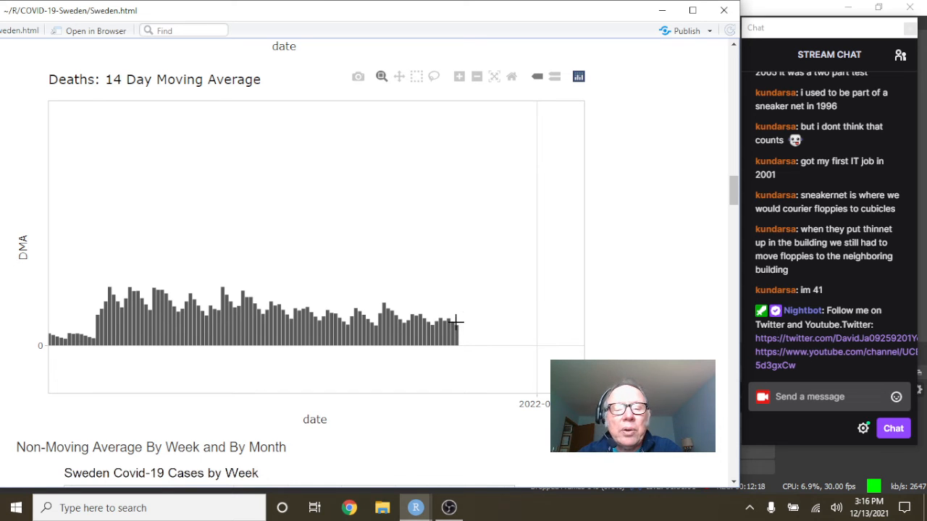
pyautogui.scroll(-3)
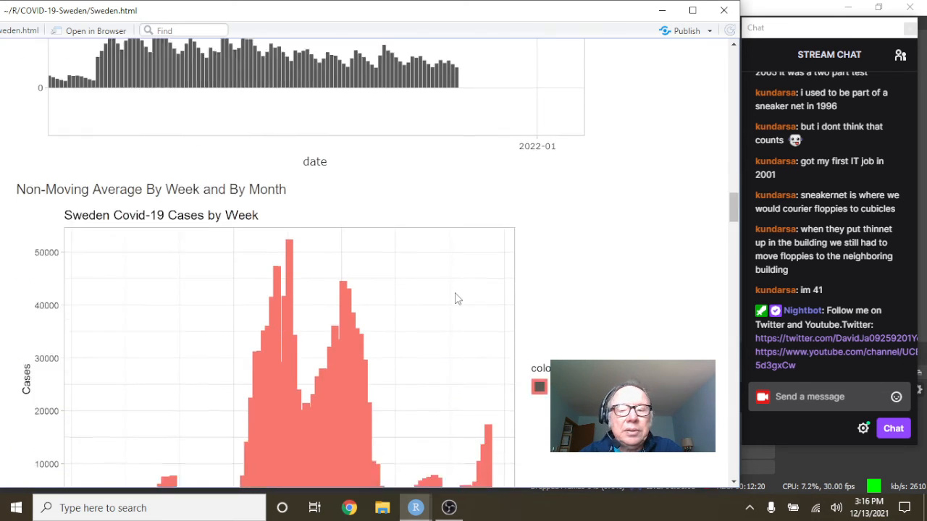
# Scroll from Monthly Cases to Monthly Deaths, which peaks near 2,900 in early 2021
pyautogui.scroll(-3)
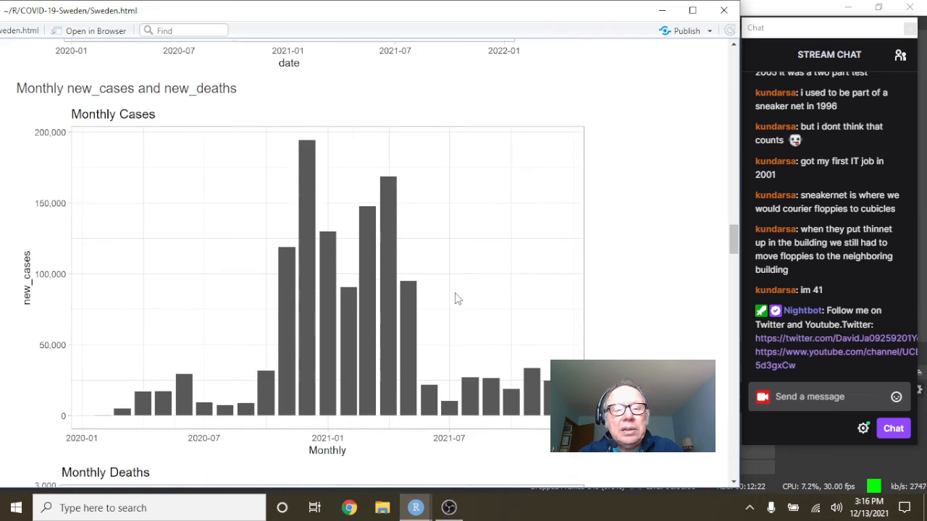
pyautogui.scroll(-3)
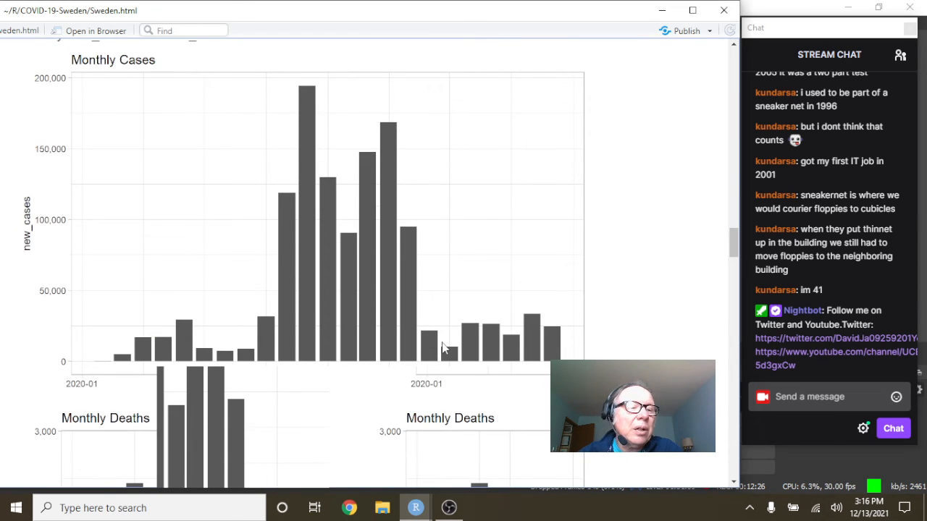
pyautogui.moveTo(544, 329)
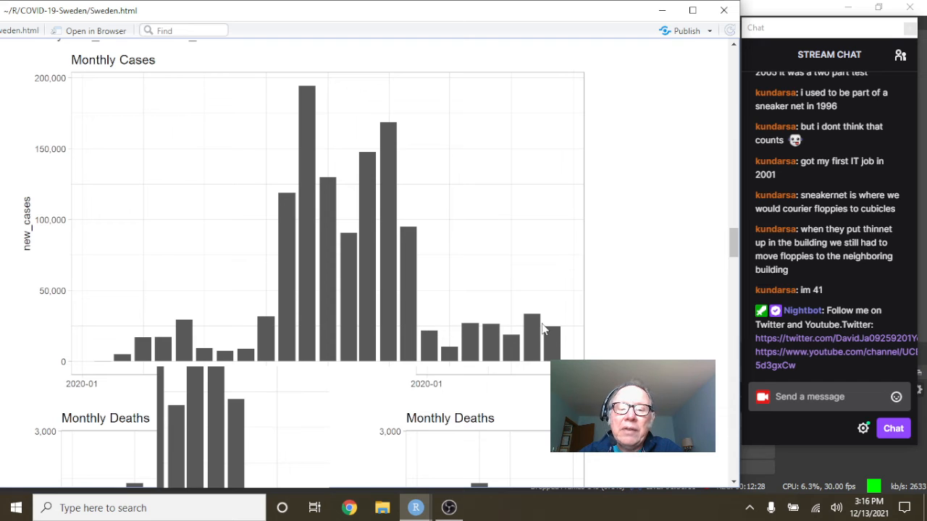
pyautogui.moveTo(482, 327)
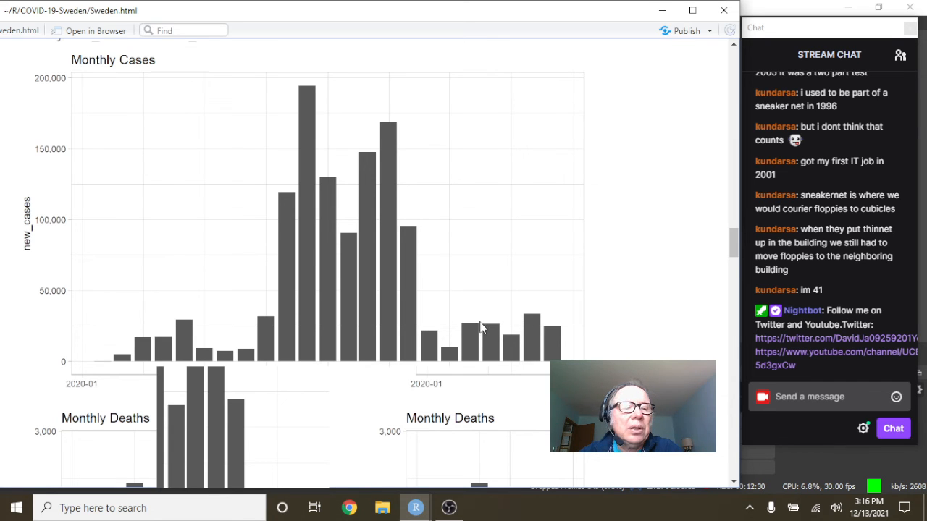
pyautogui.moveTo(527, 343)
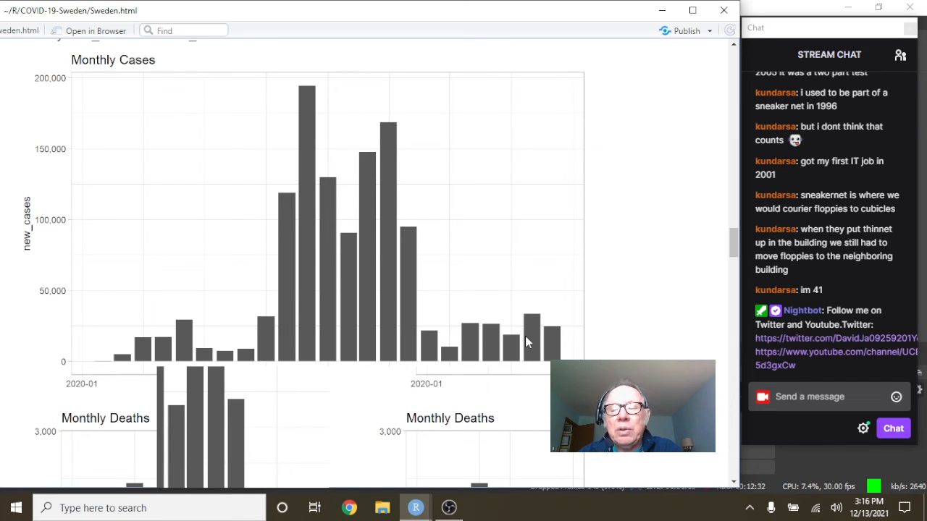
pyautogui.moveTo(592, 350)
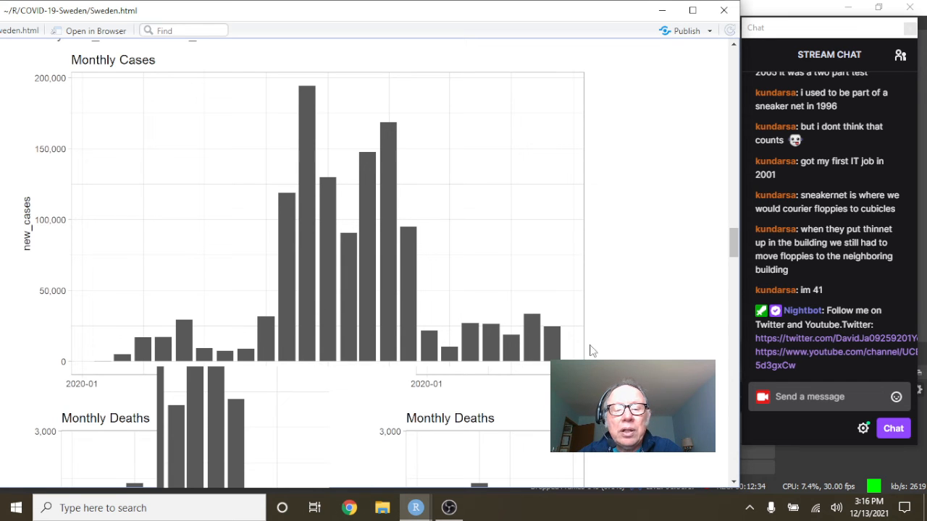
pyautogui.scroll(-3)
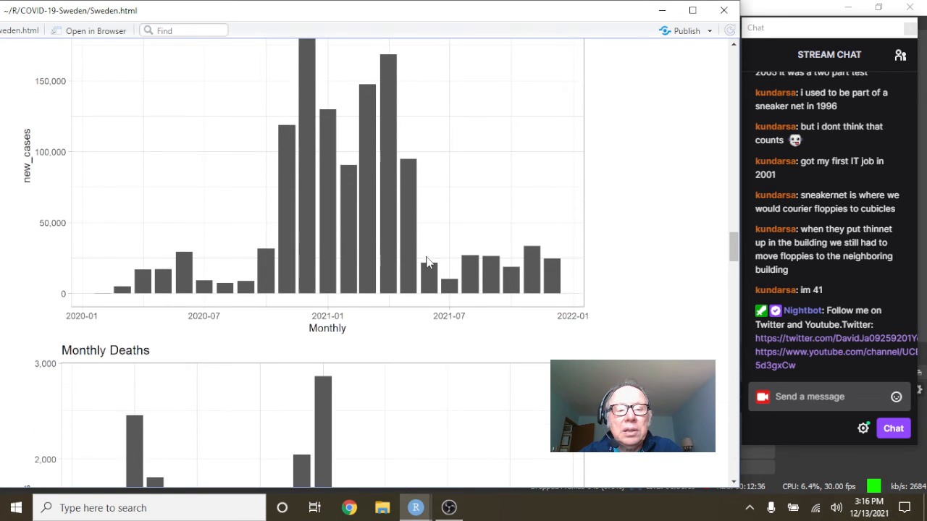
pyautogui.scroll(-3)
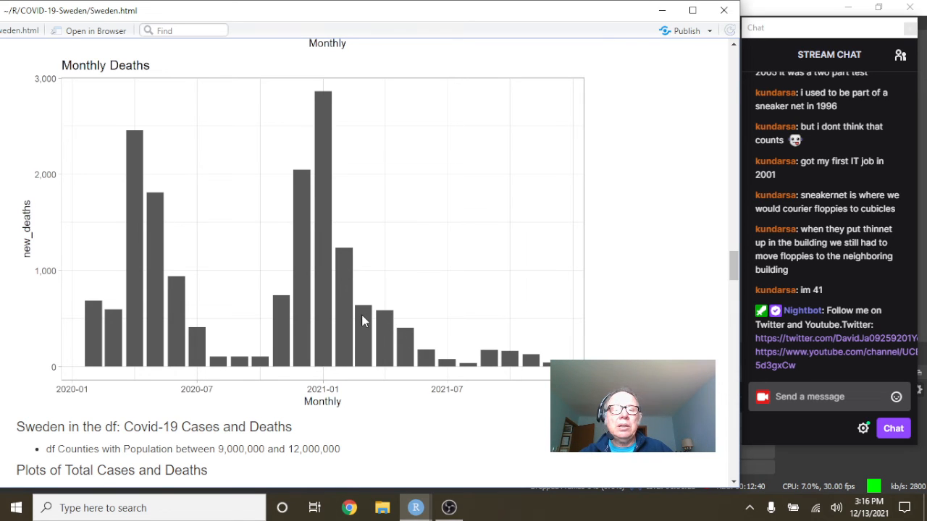
pyautogui.moveTo(465, 372)
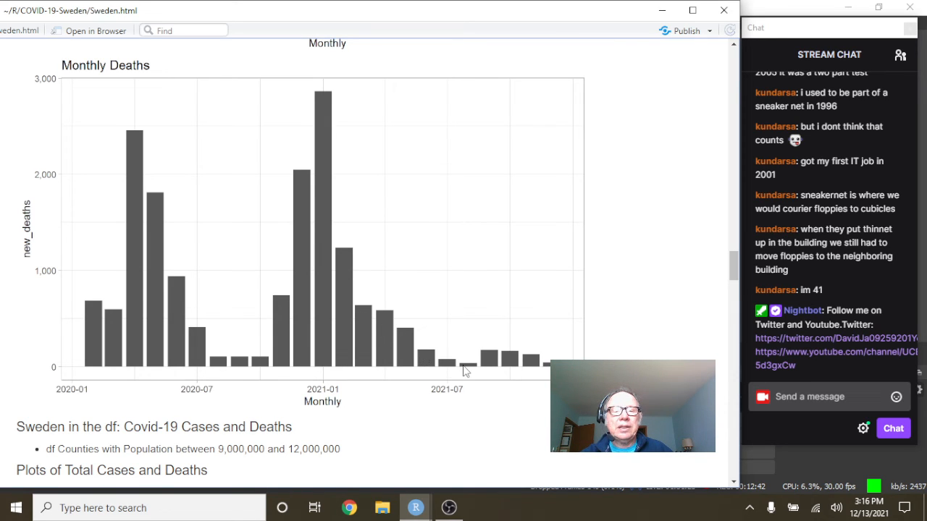
pyautogui.moveTo(470, 372)
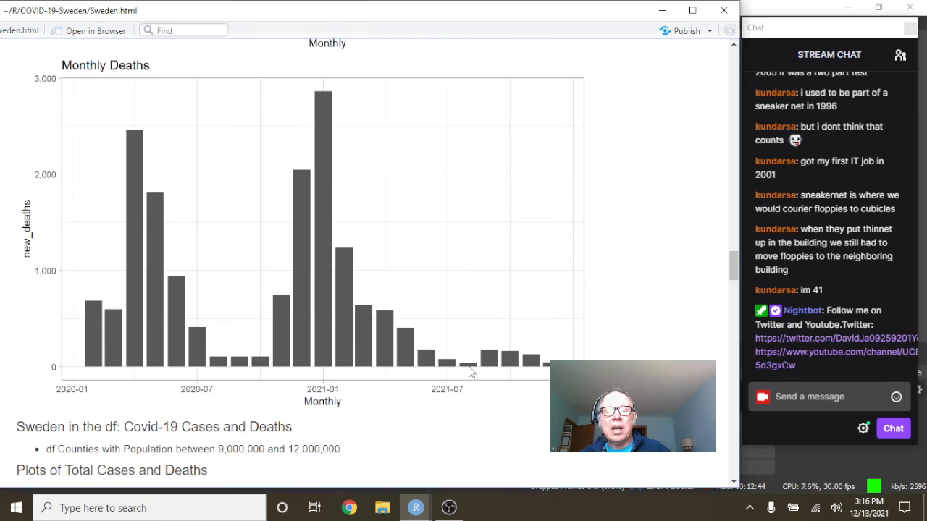
pyautogui.moveTo(483, 368)
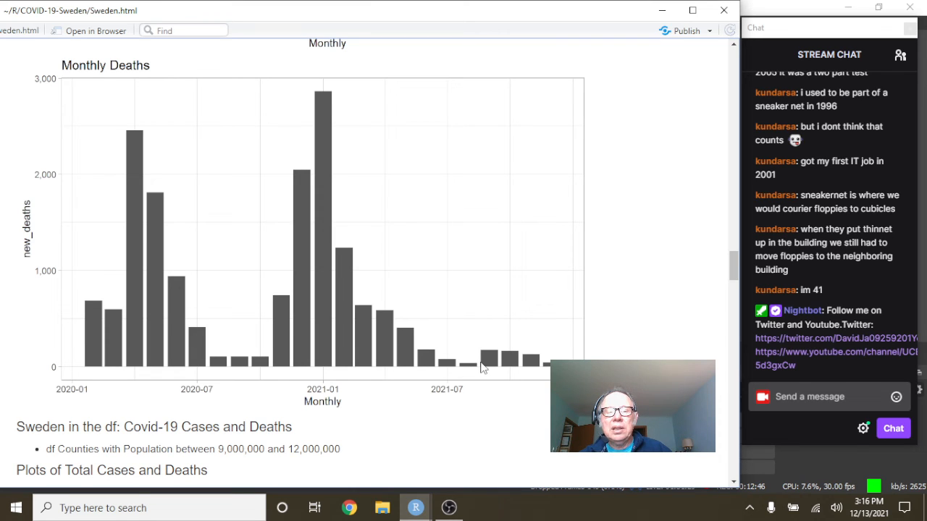
pyautogui.moveTo(545, 364)
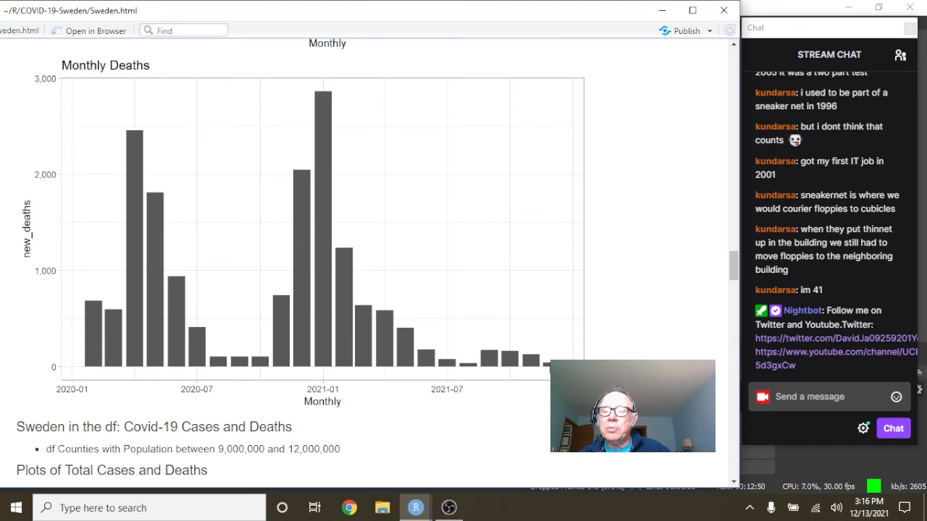
pyautogui.moveTo(568, 300)
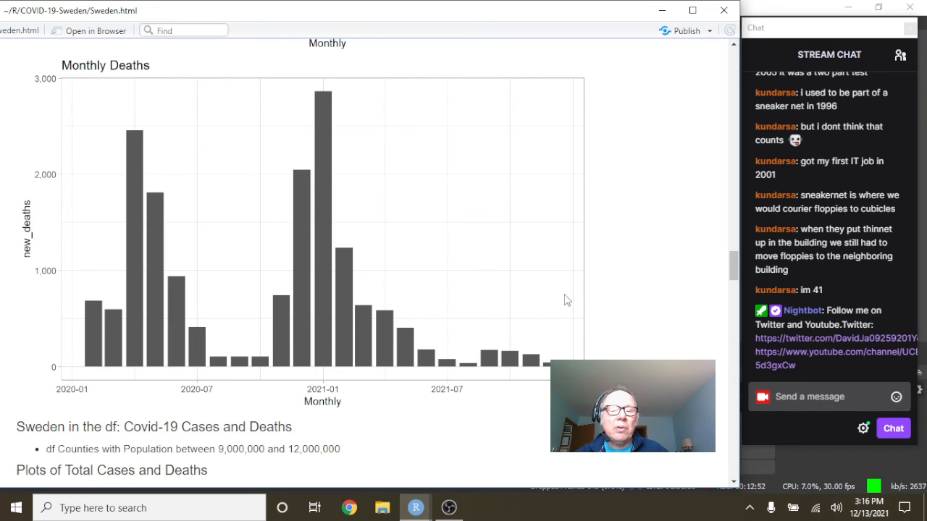
pyautogui.moveTo(724, 10)
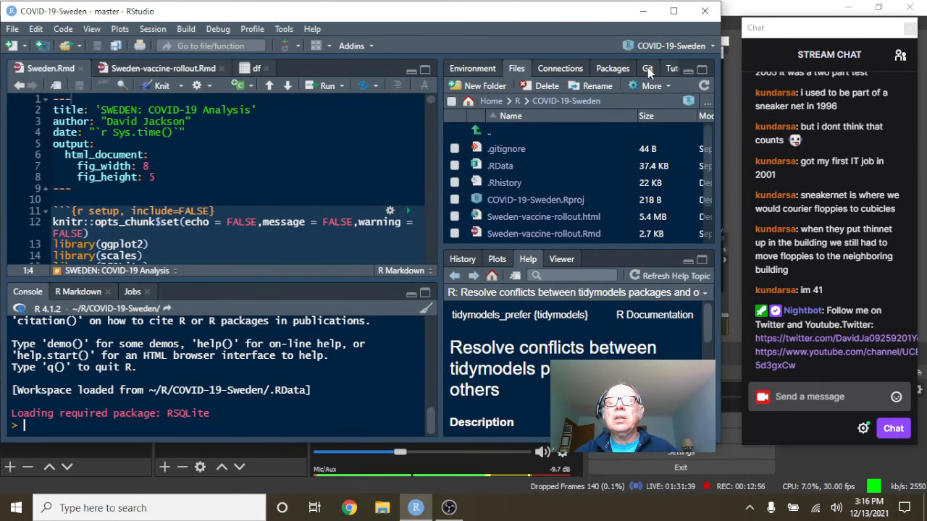
# Stage Sweden.html and Sweden-vaccine-rollout.html in the Git pane and open the commit review
pyautogui.click(647, 68)
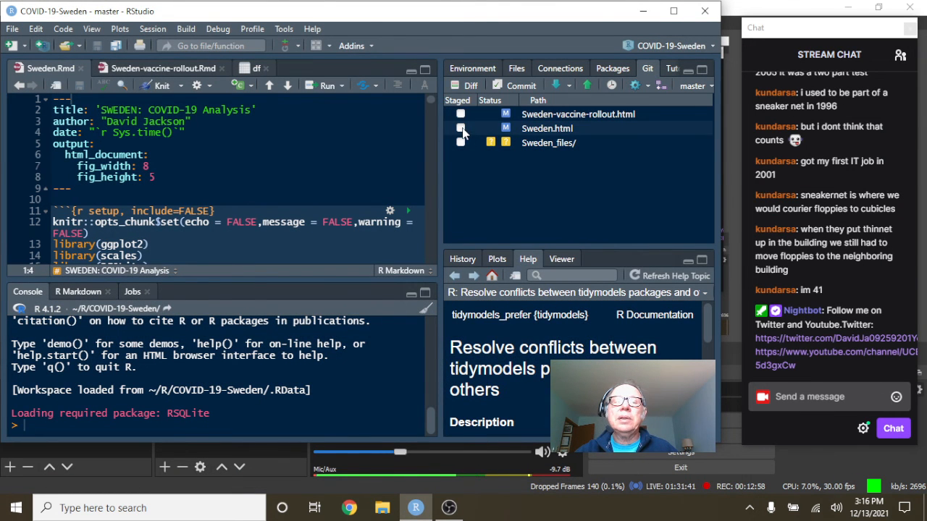
pyautogui.click(460, 128)
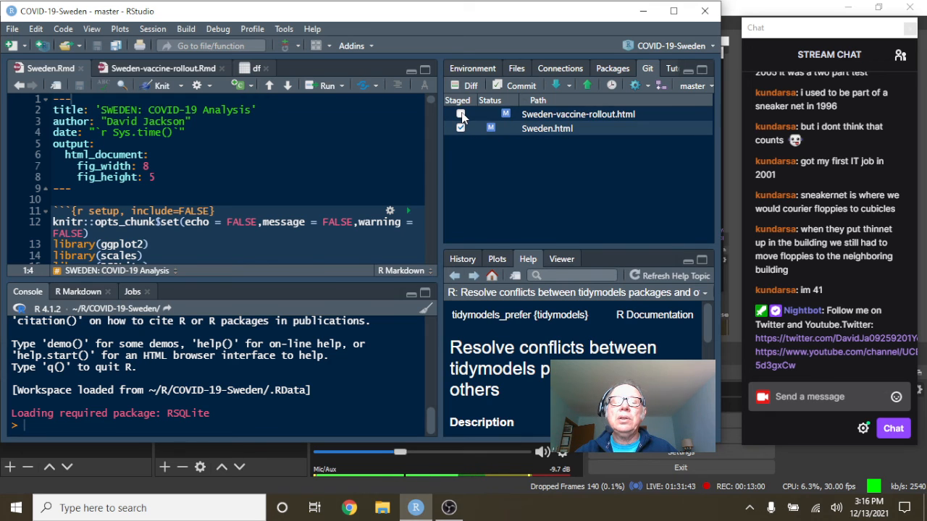
pyautogui.click(460, 114)
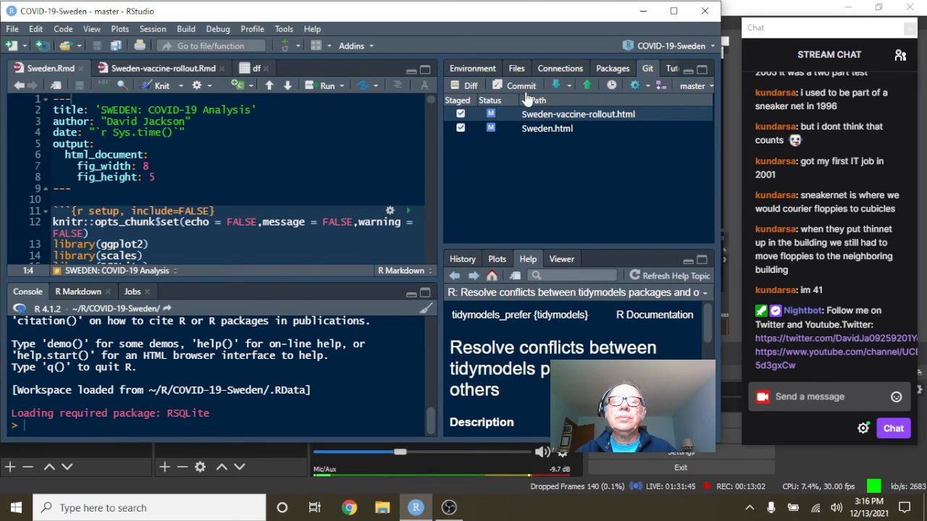
pyautogui.click(519, 86)
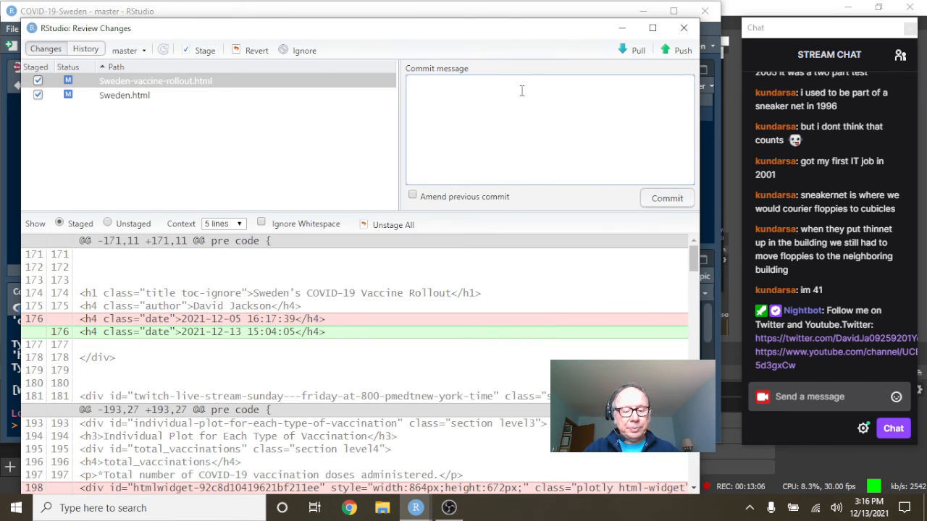
# Commit with message 'Updated2021-12-13', push to GitHub master, and dismiss the push output
pyautogui.write('Updated')
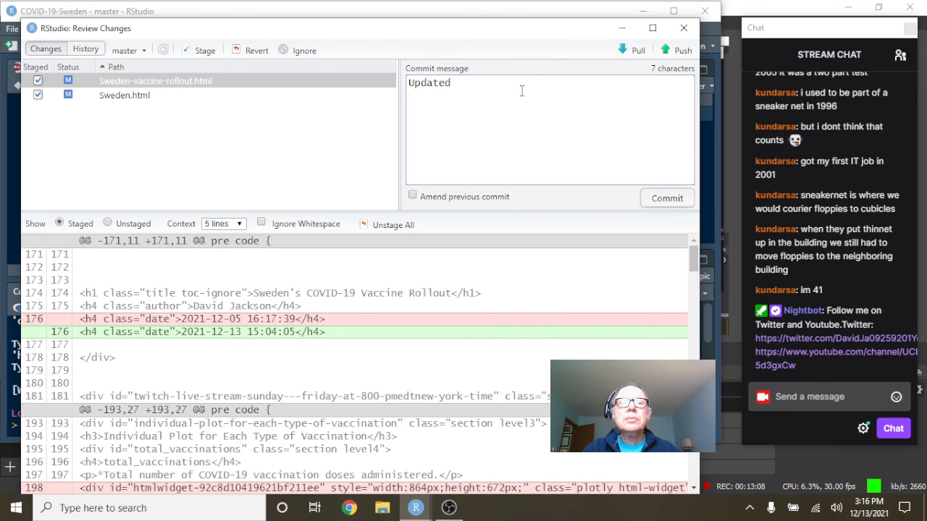
pyautogui.write('2021-12-13')
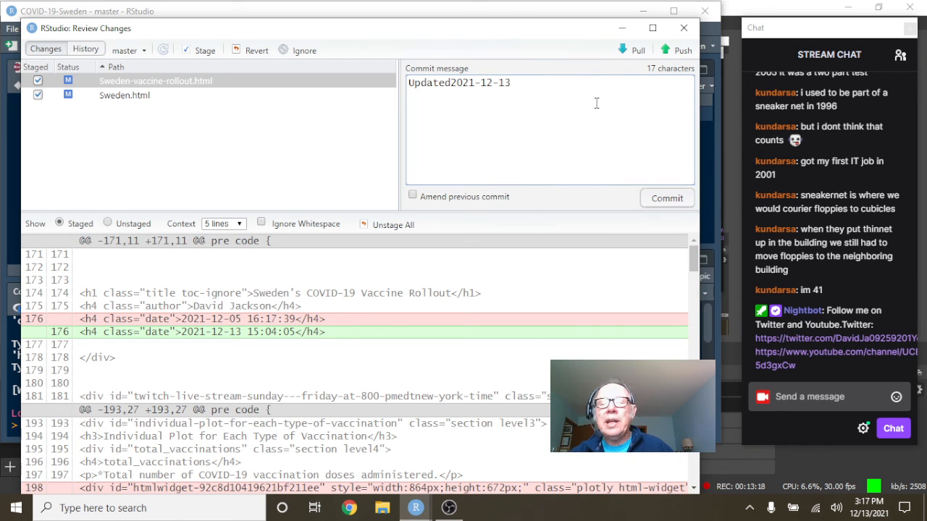
pyautogui.moveTo(623, 178)
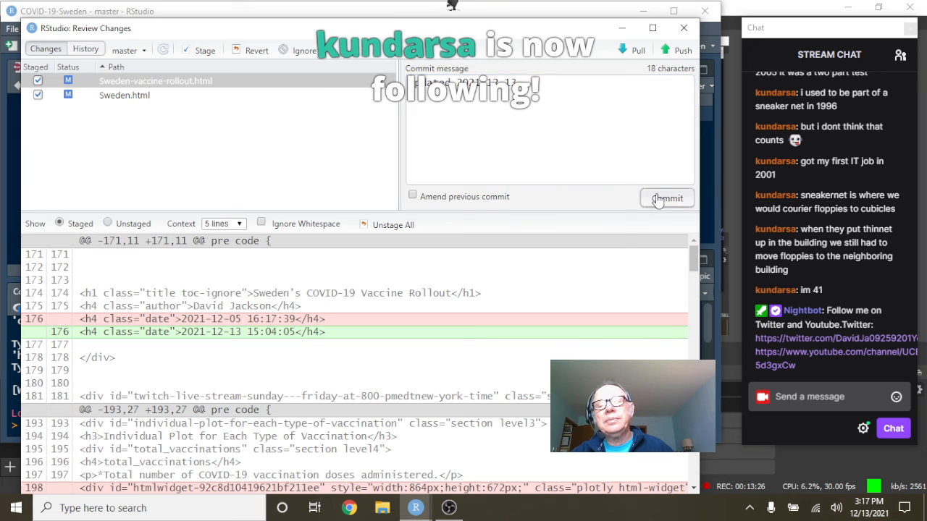
pyautogui.click(666, 198)
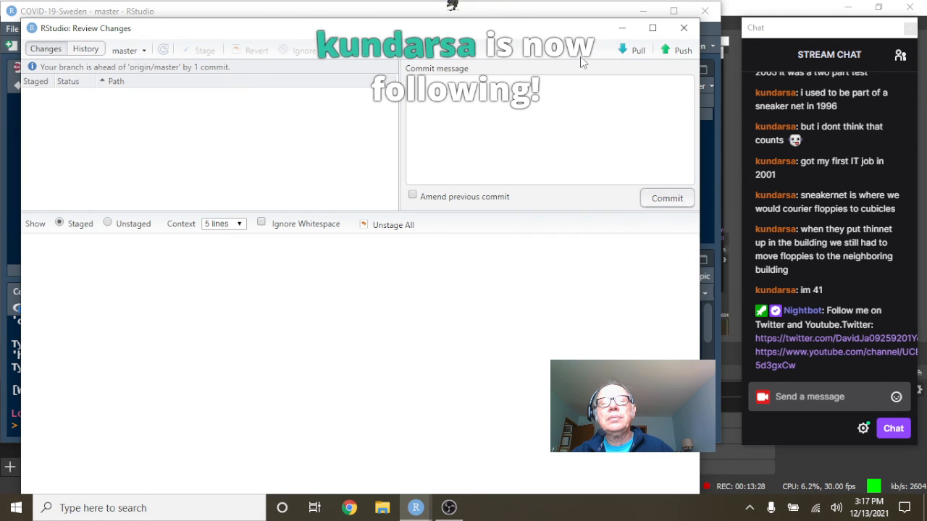
pyautogui.click(676, 50)
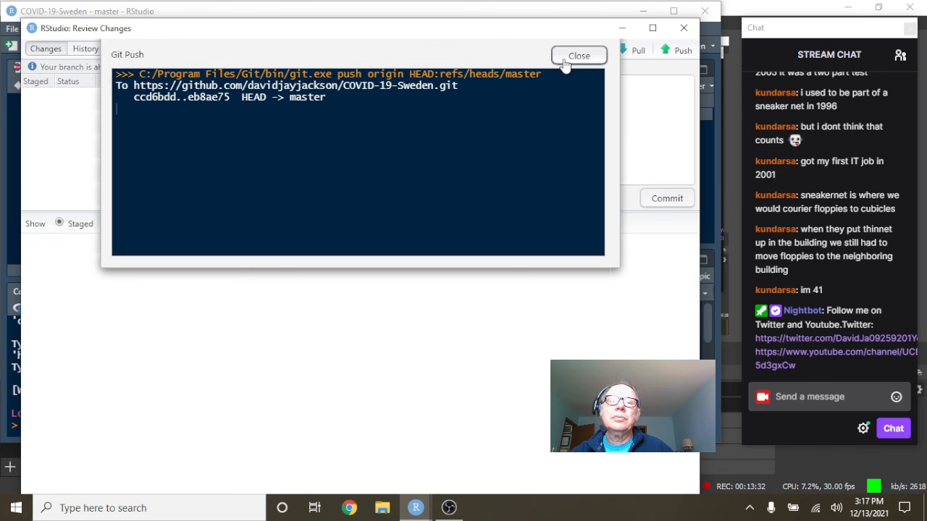
pyautogui.click(578, 55)
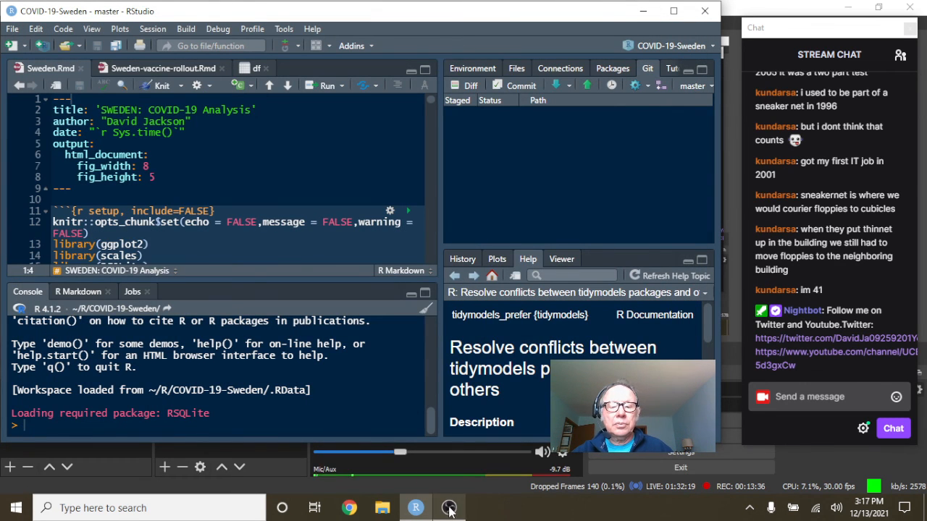
# Switch to OBS and back to RStudio, then view the COVID-19-Sweden project files
pyautogui.click(449, 508)
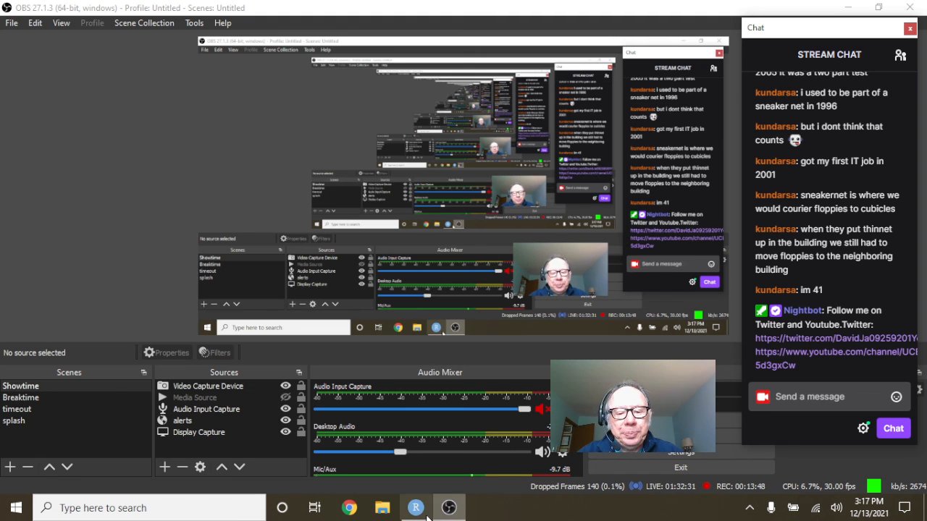
pyautogui.click(411, 507)
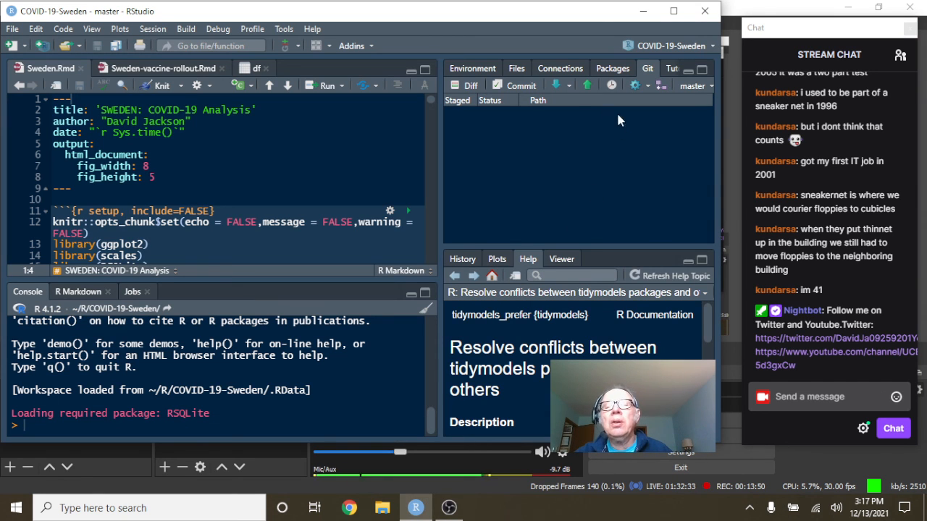
pyautogui.click(516, 68)
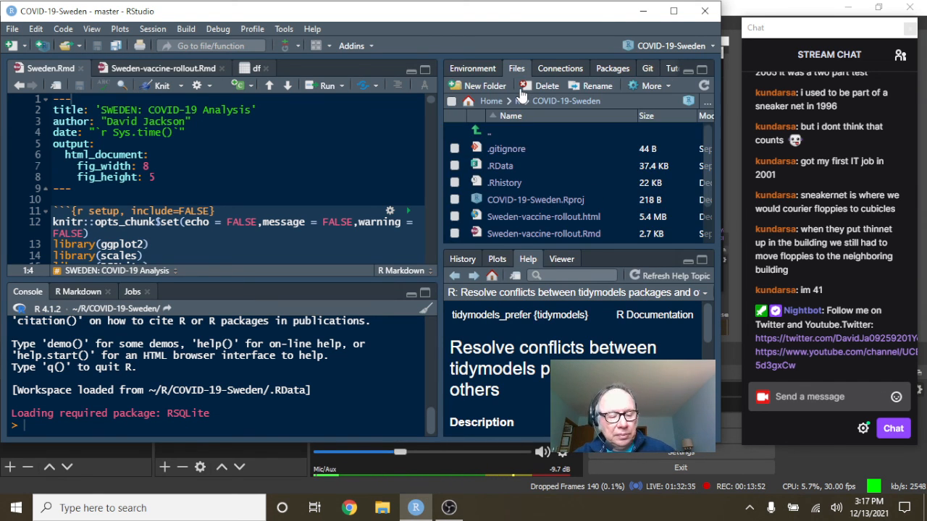